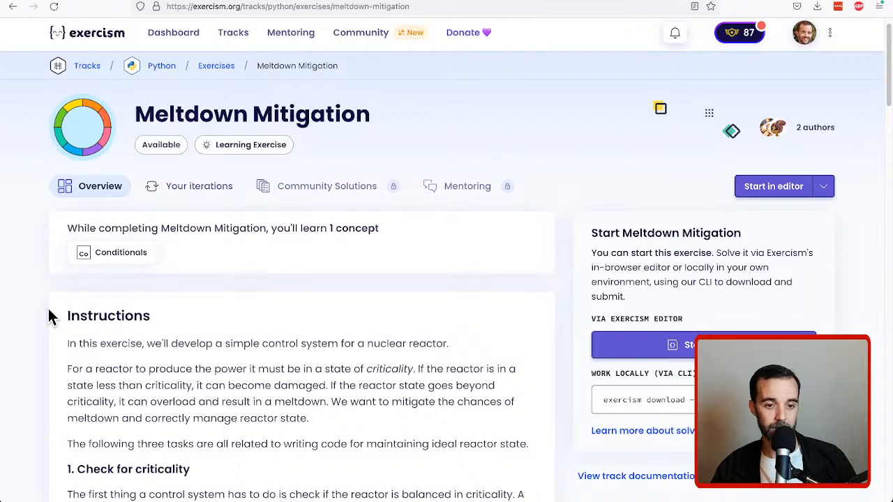
# Step: Scroll the Meltdown Mitigation page down to the Check for criticality task
pyautogui.scroll(-3)
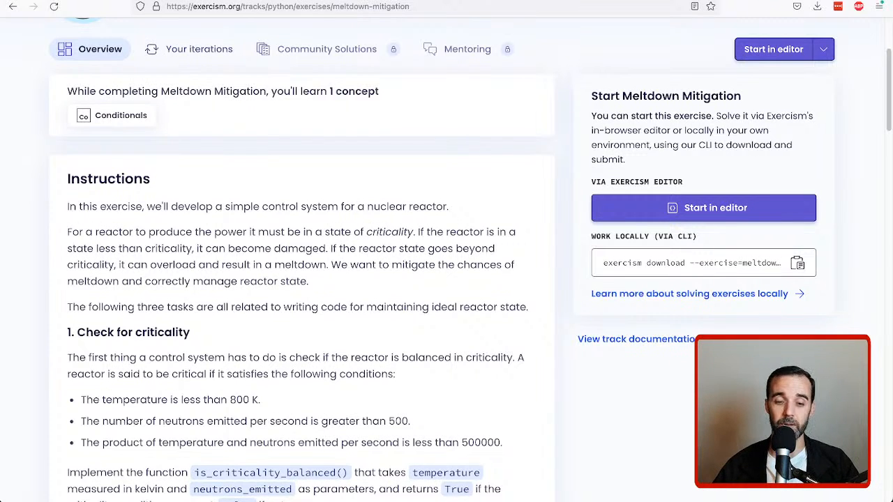
pyautogui.scroll(-3)
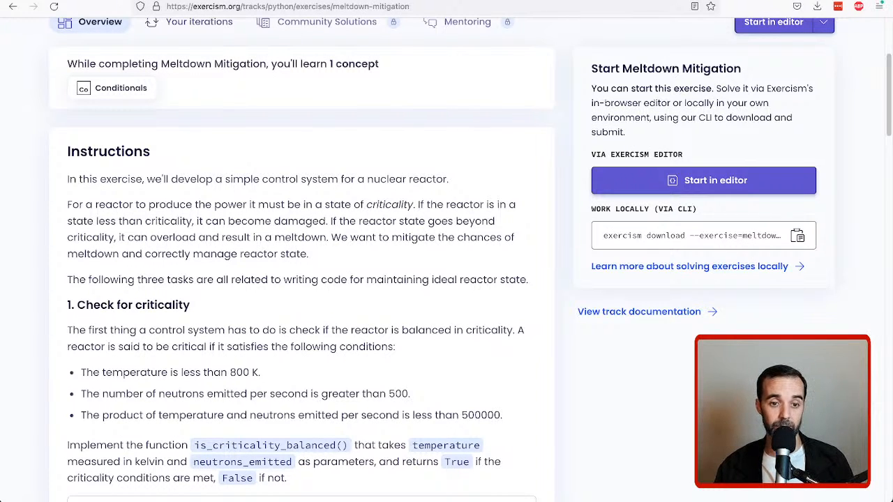
pyautogui.scroll(-3)
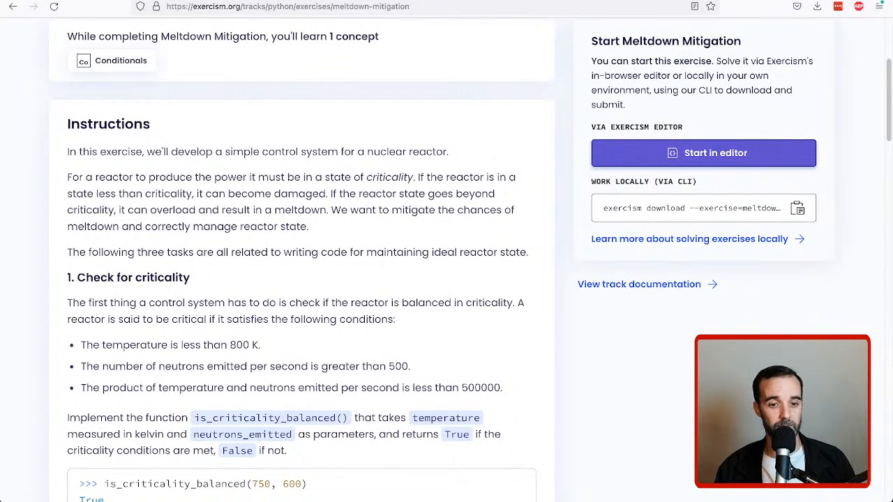
pyautogui.scroll(-3)
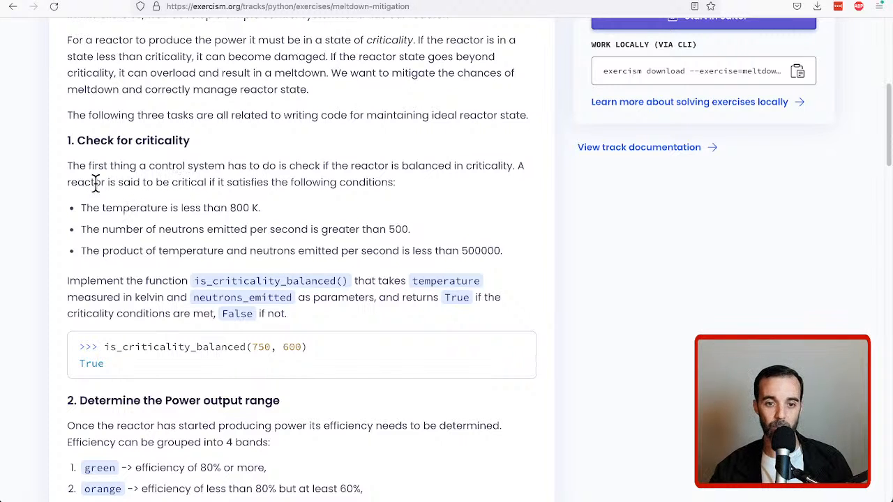
pyautogui.moveTo(112, 203)
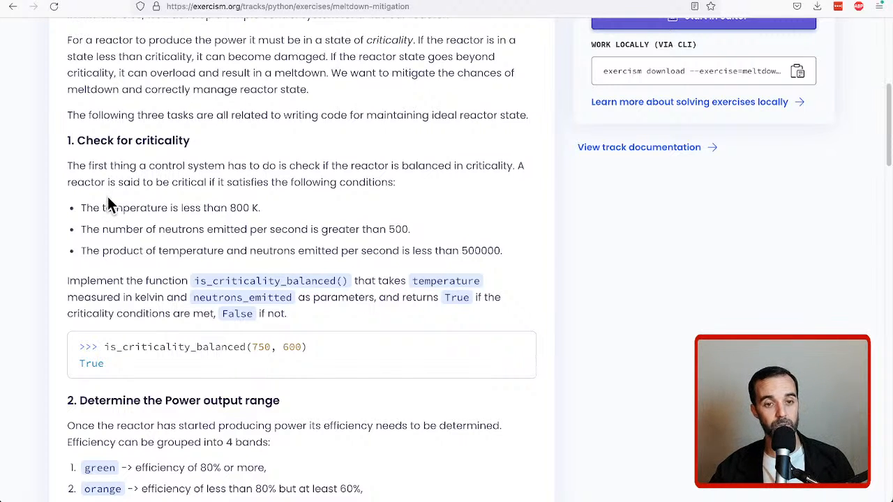
pyautogui.moveTo(142, 329)
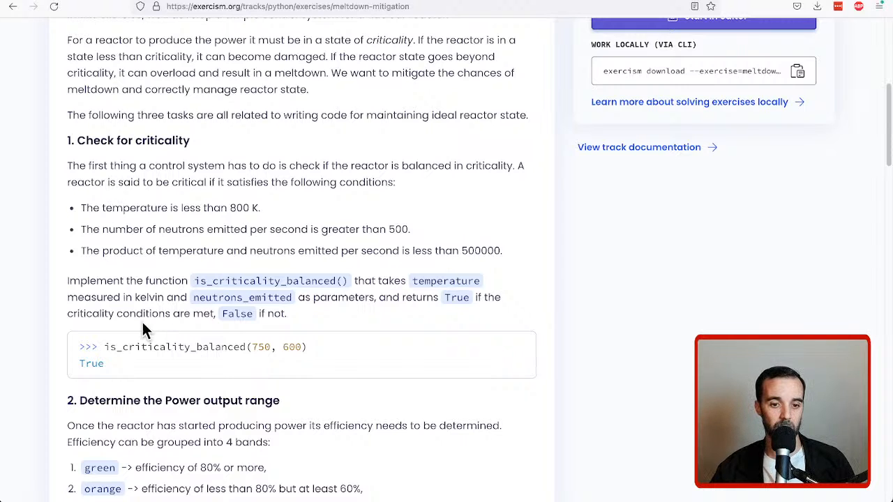
pyautogui.moveTo(253, 340)
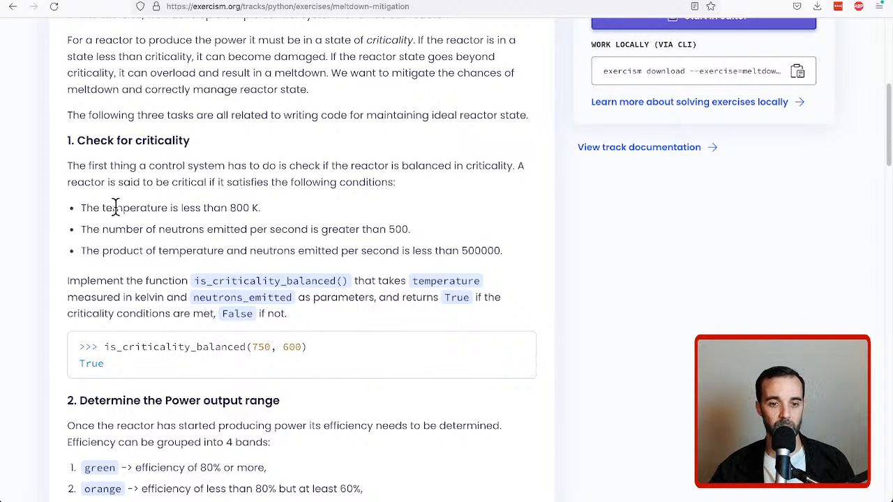
pyautogui.moveTo(122, 185)
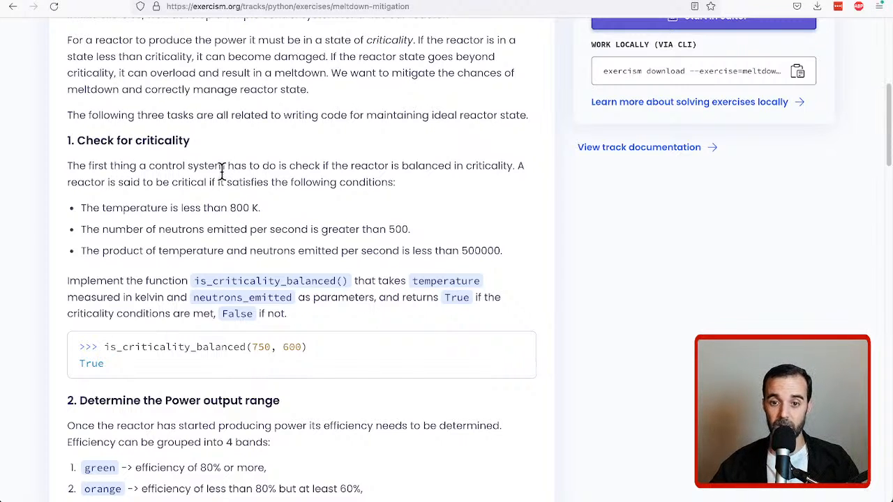
pyautogui.moveTo(262, 173)
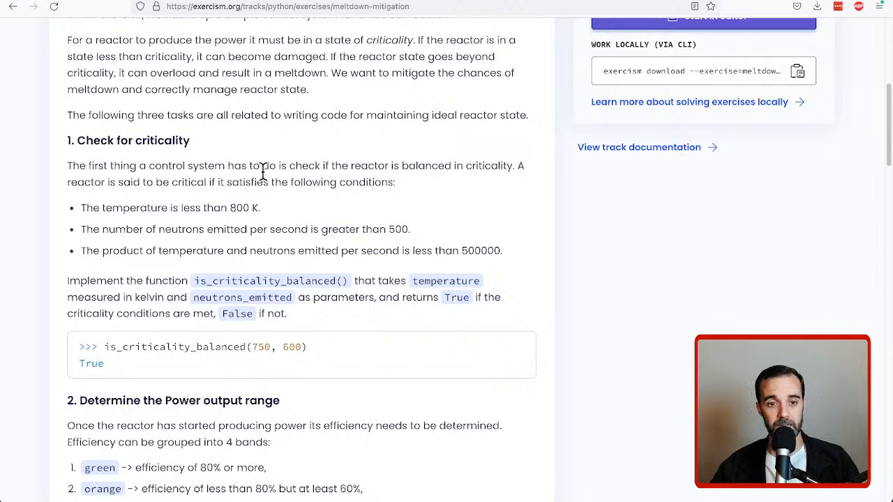
pyautogui.moveTo(237, 188)
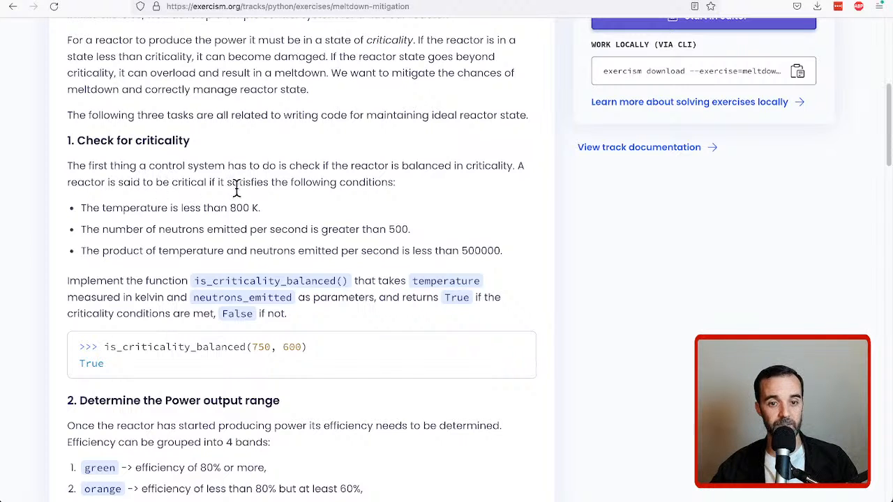
pyautogui.moveTo(351, 207)
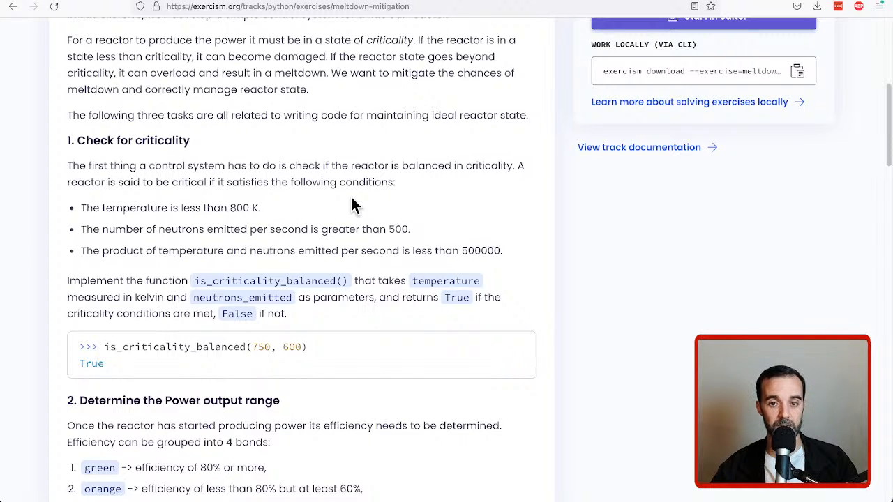
pyautogui.moveTo(128, 217)
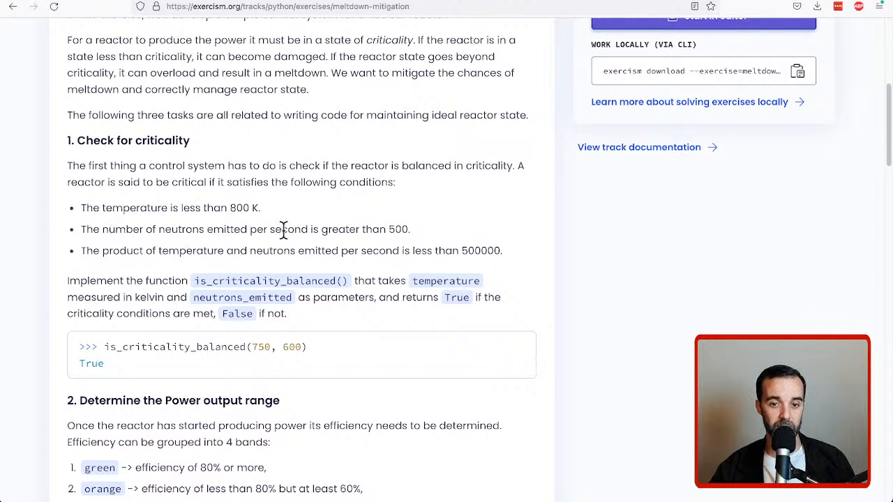
pyautogui.moveTo(206, 272)
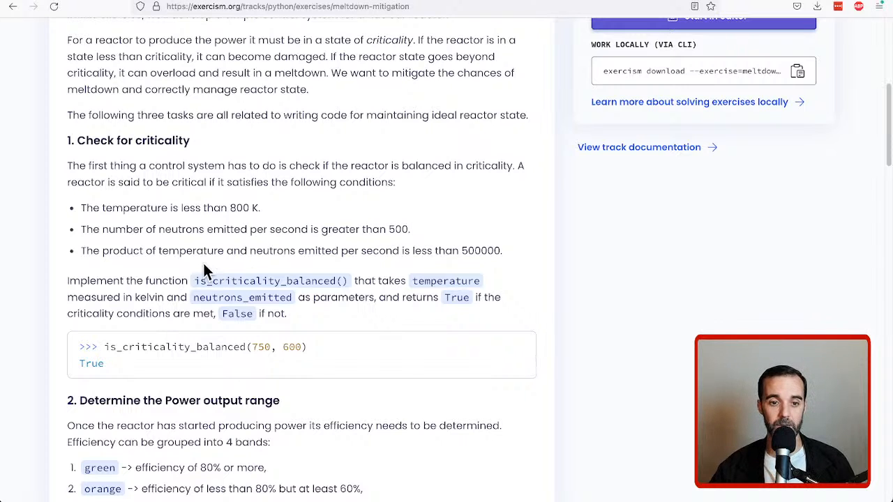
pyautogui.moveTo(173, 269)
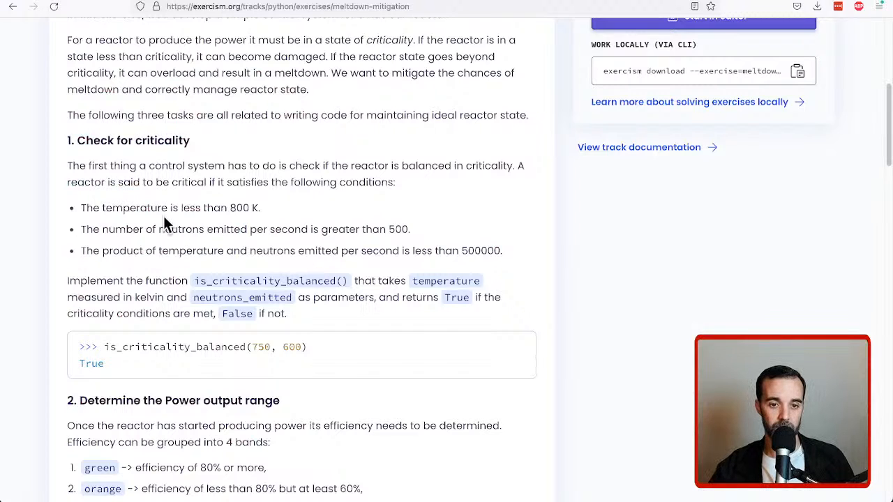
pyautogui.moveTo(273, 217)
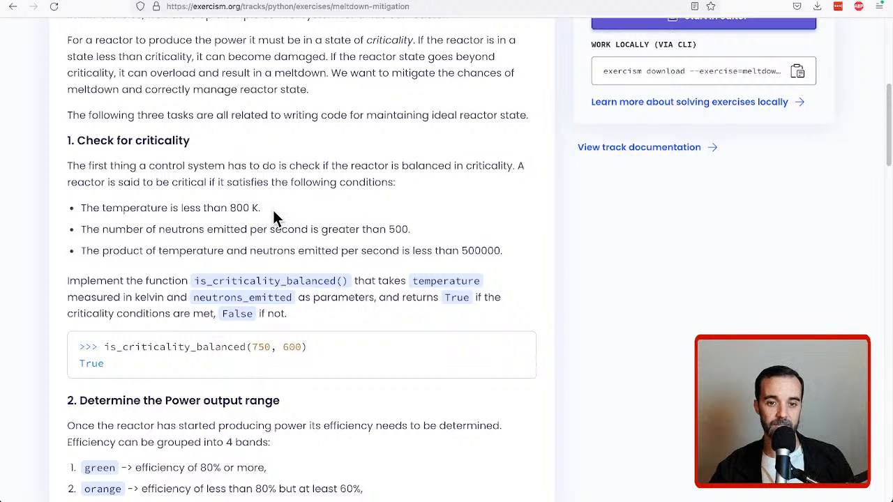
pyautogui.moveTo(370, 296)
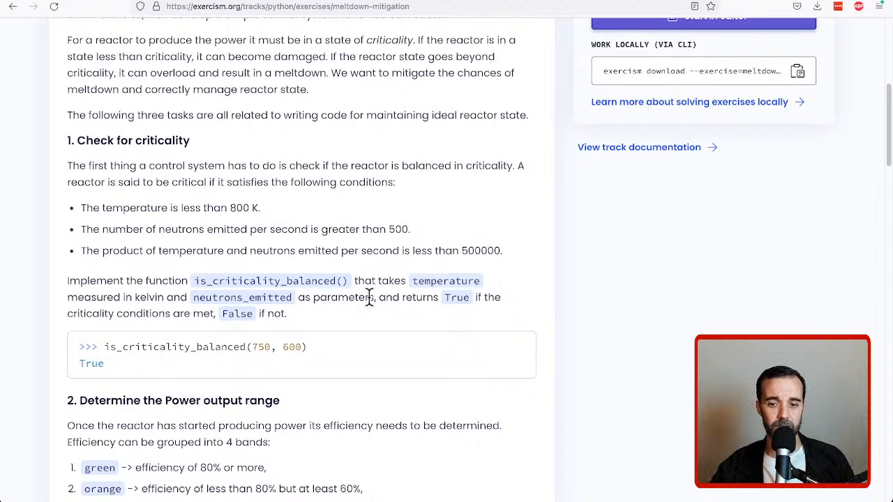
pyautogui.moveTo(254, 347)
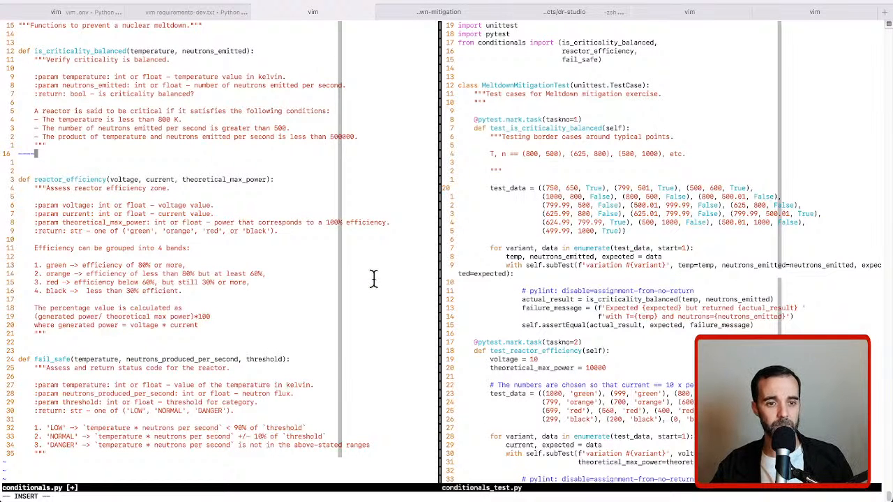
# Step: Write 'return temperature < 800' as the body of is_criticality_balanced
pyautogui.write('return t')
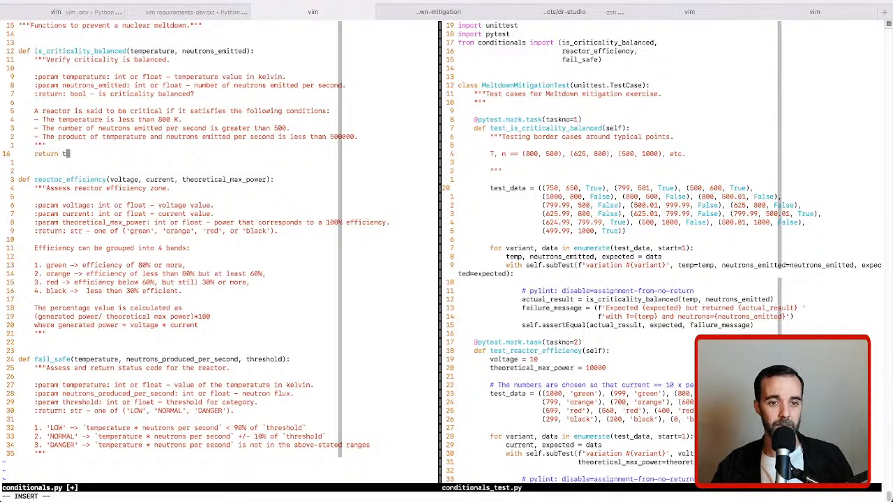
pyautogui.write('emperature')
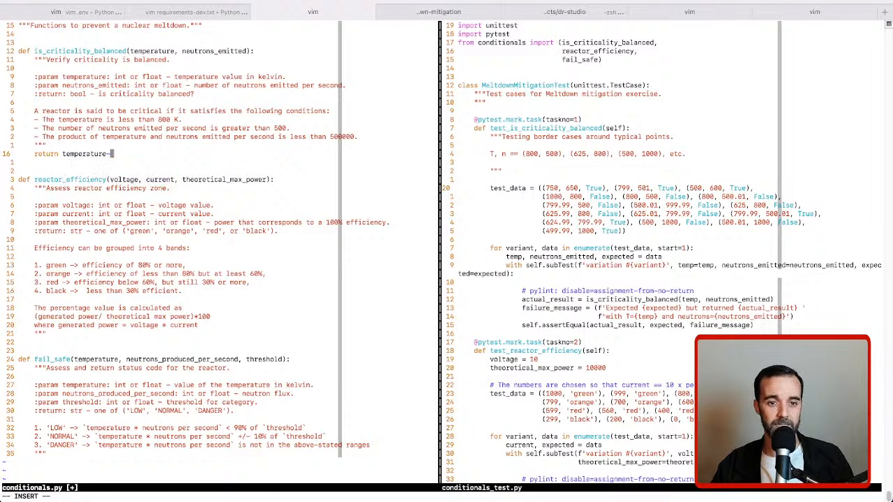
pyautogui.write('< 800')
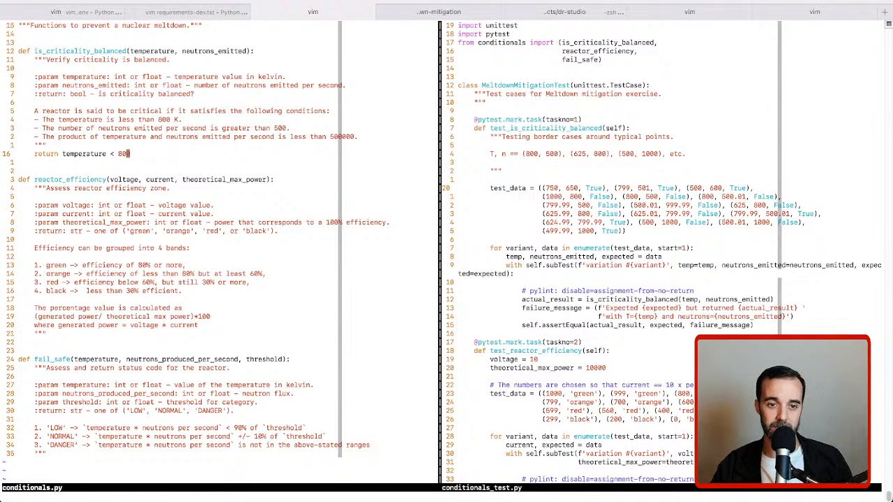
# Step: Extend the return with 'and neutrons_emitted > 500 and temperature * neutrons_emitted < 500000'
pyautogui.write('and')
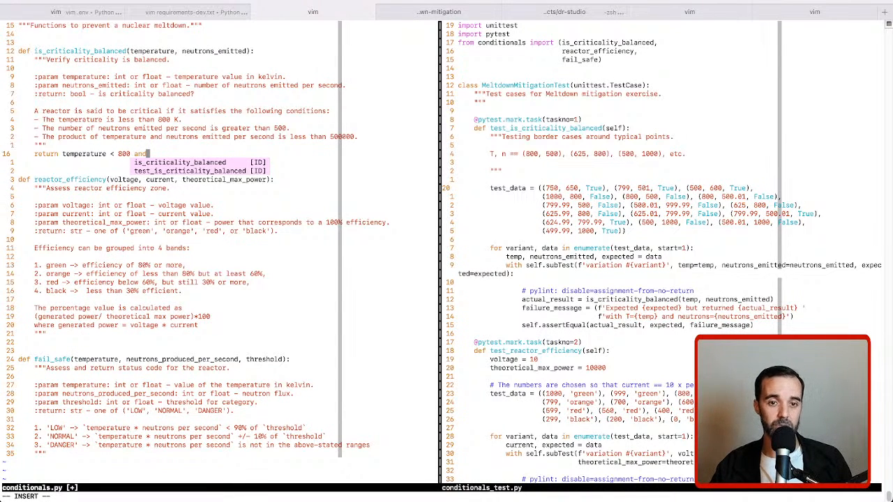
pyautogui.write('net')
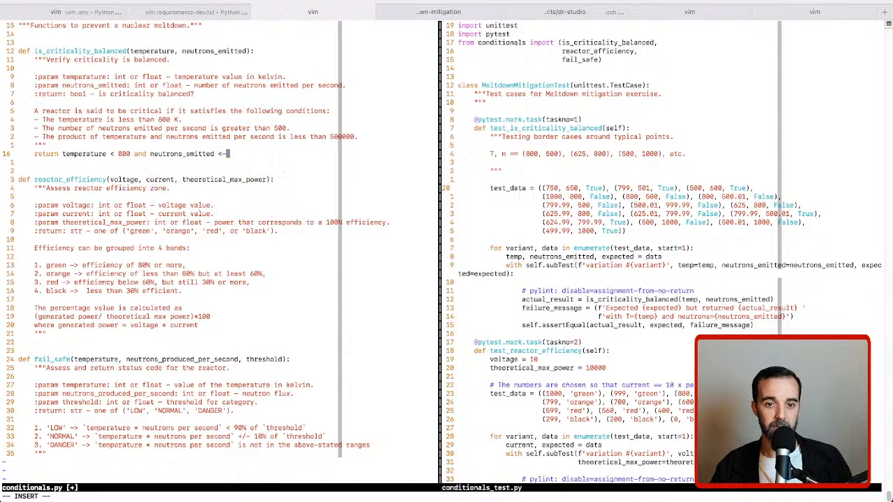
pyautogui.write('>')
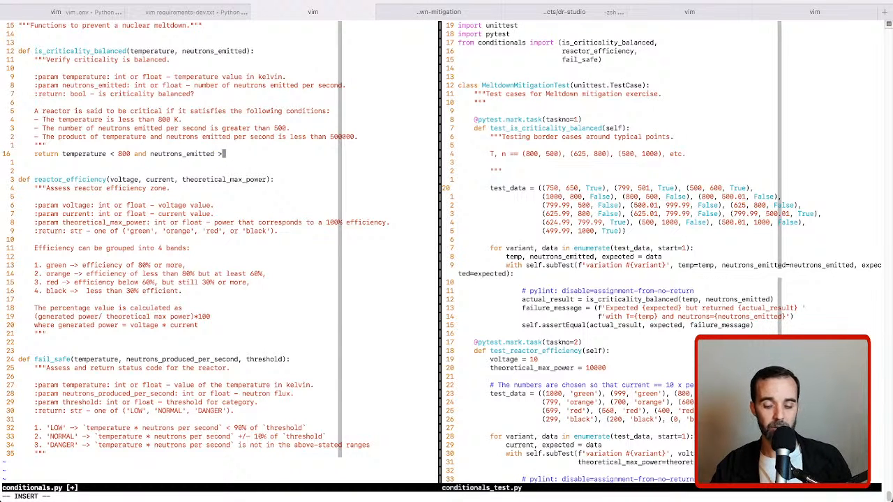
pyautogui.write('500')
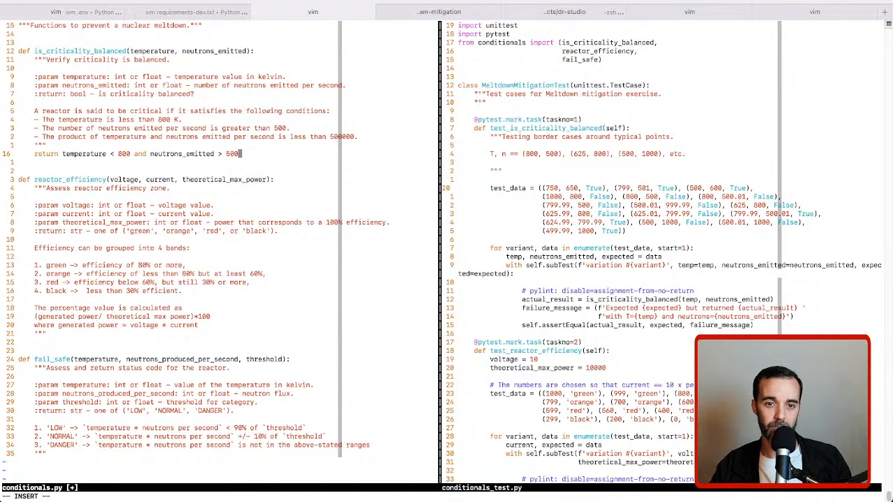
pyautogui.press('Escape')
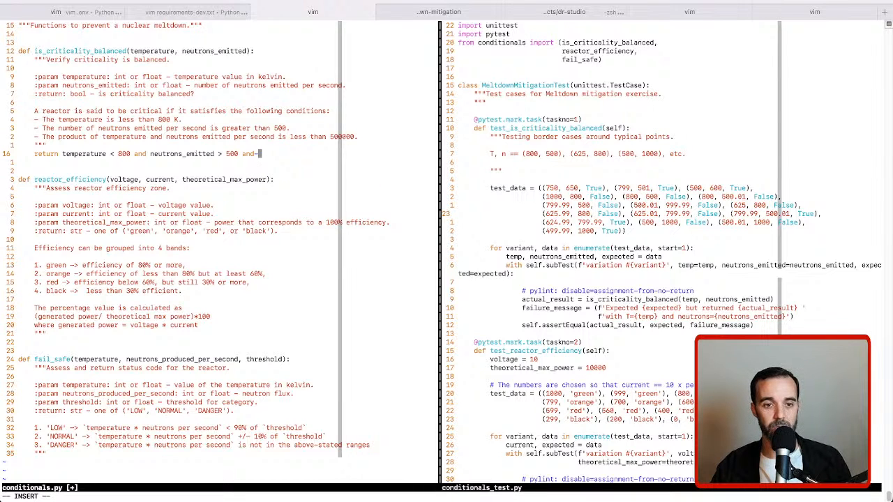
pyautogui.write('temperature * neutrons_emitted')
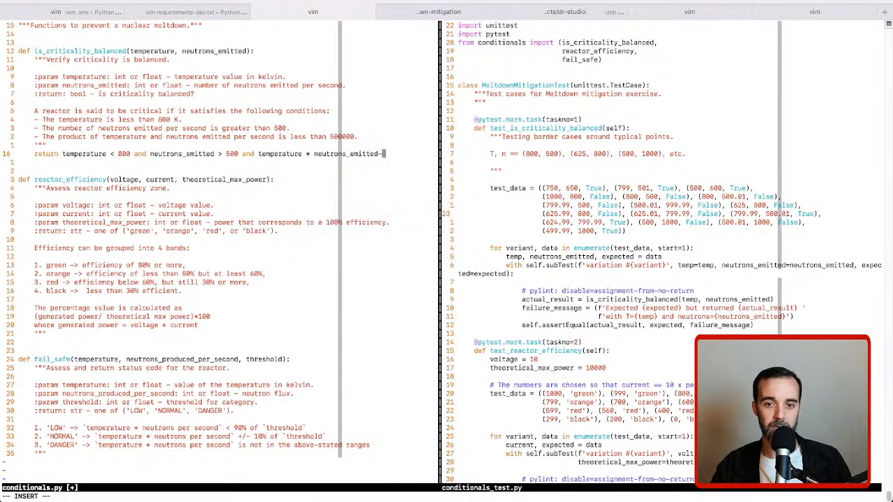
pyautogui.write('< 50')
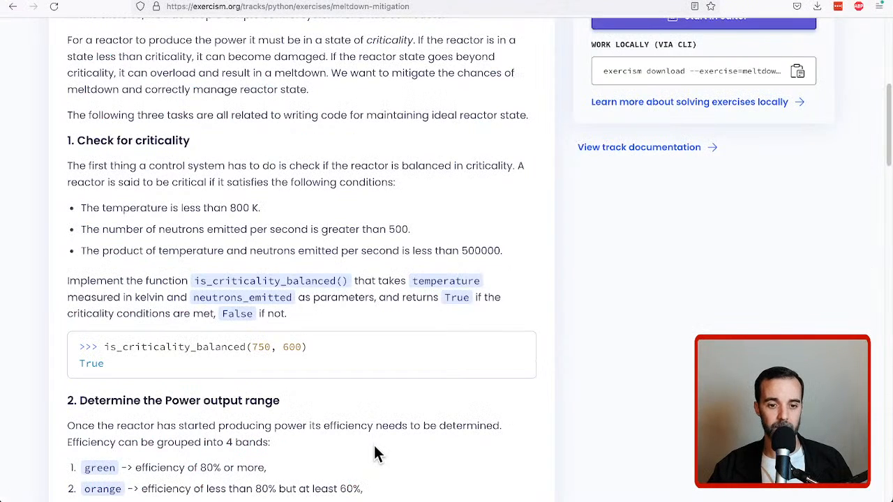
# Step: Scroll to the Power output range task and highlight the orange band's below-80% threshold
pyautogui.scroll(-3)
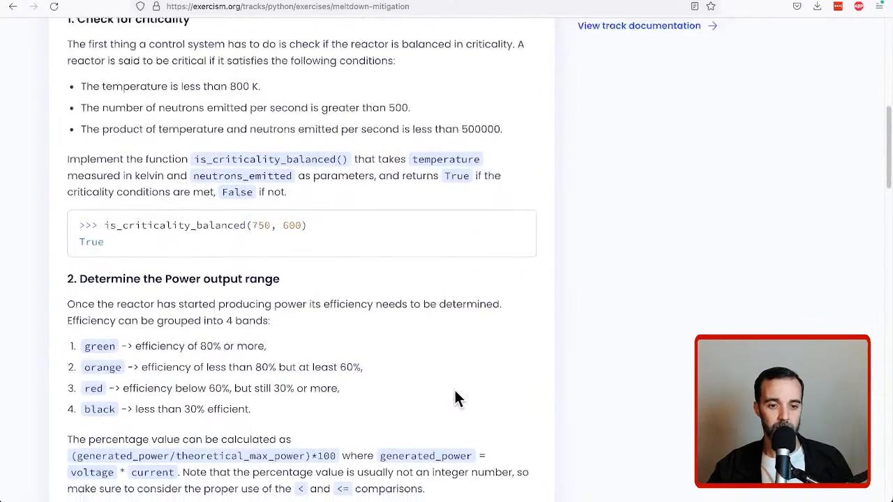
pyautogui.scroll(-3)
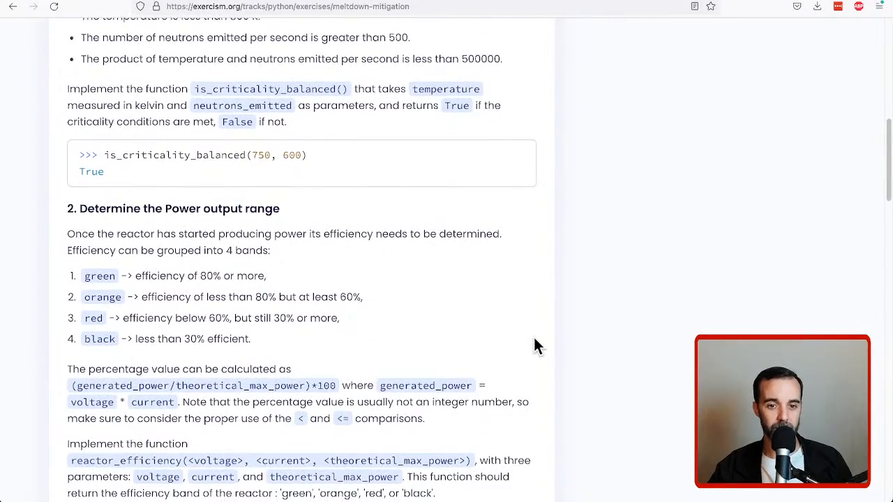
pyautogui.scroll(-3)
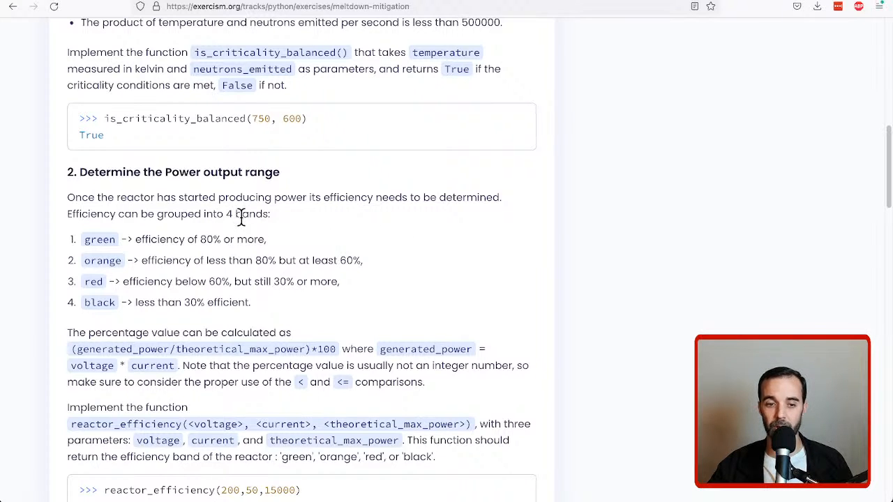
pyautogui.moveTo(97, 278)
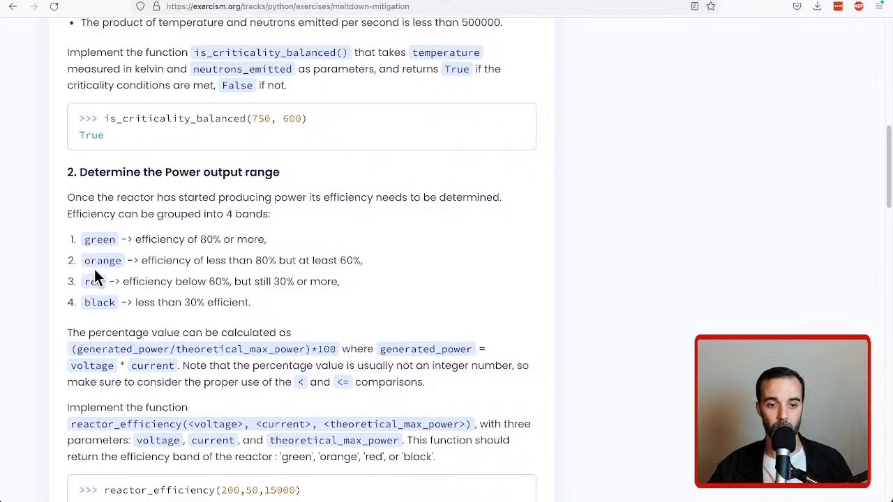
pyautogui.moveTo(145, 240); pyautogui.dragTo(259, 240)
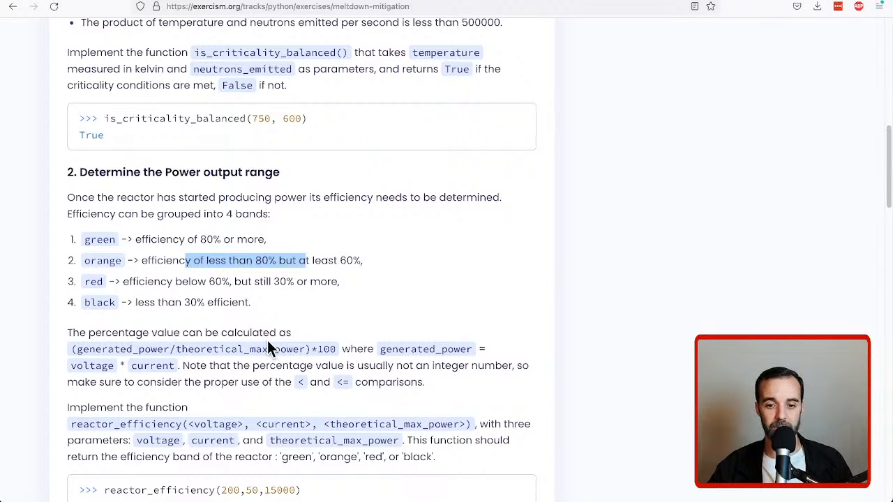
pyautogui.scroll(-3)
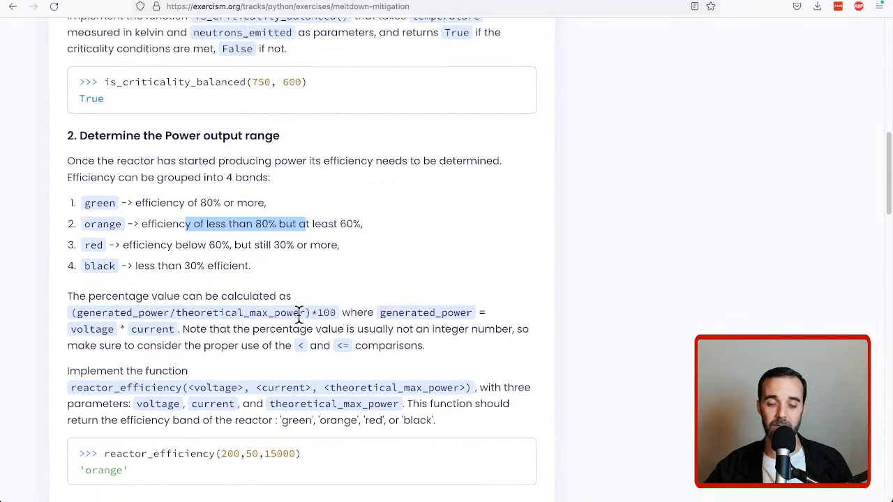
pyautogui.moveTo(216, 300)
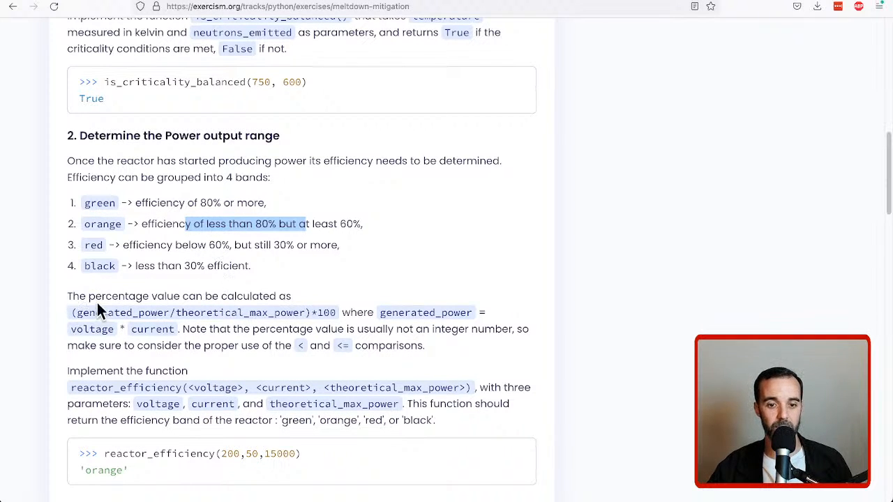
pyautogui.moveTo(76, 318)
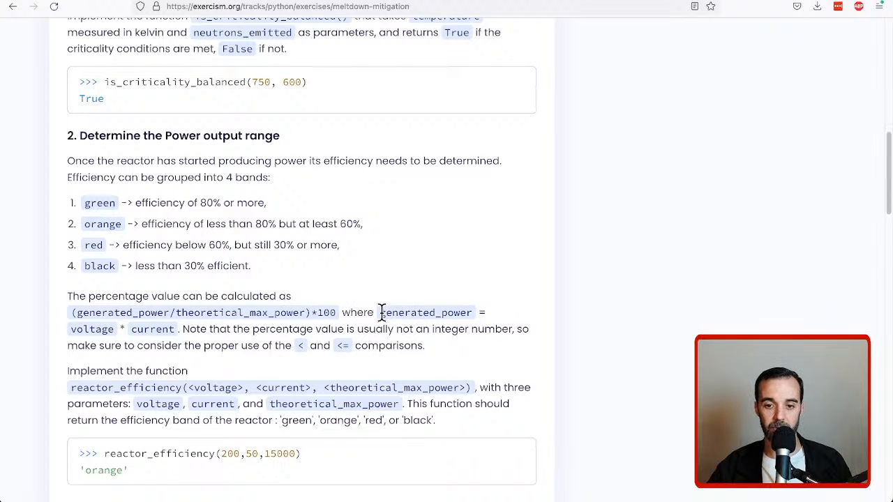
pyautogui.moveTo(355, 309)
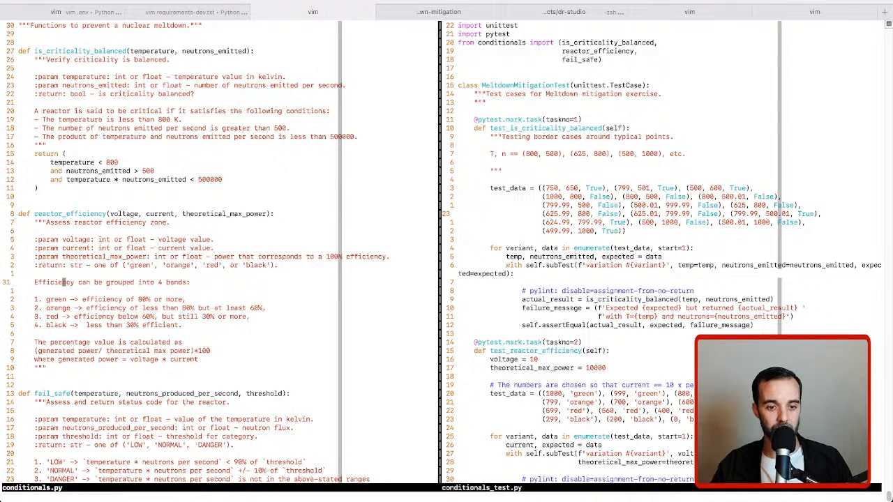
# Step: Write 'generated_power = voltage * current' in reactor_efficiency and begin the efficiency line
pyautogui.write('g')
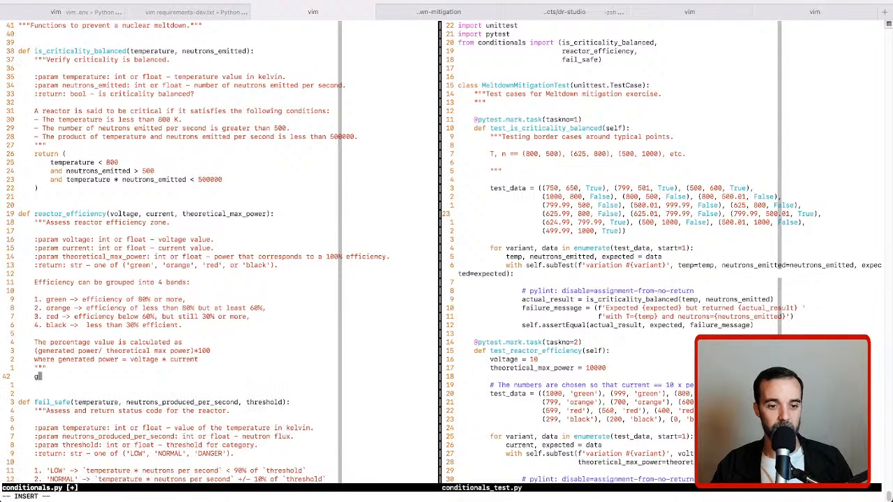
pyautogui.write('enerated_power = v')
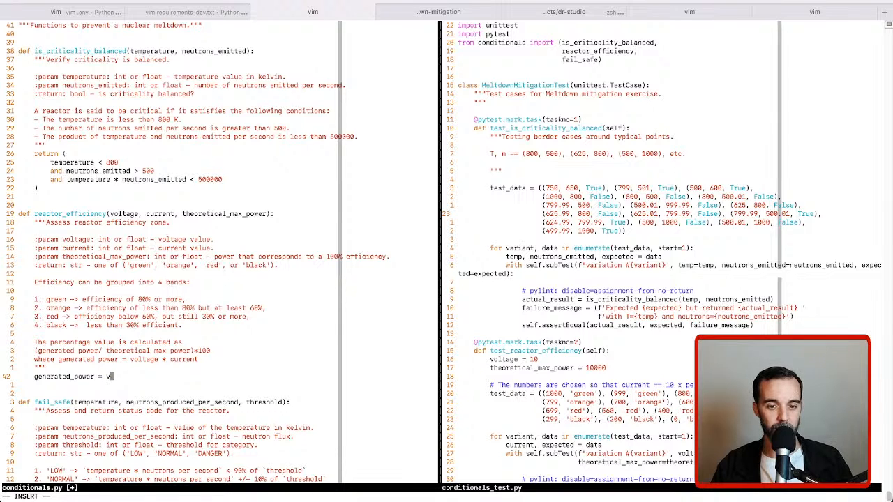
pyautogui.write('oltage *')
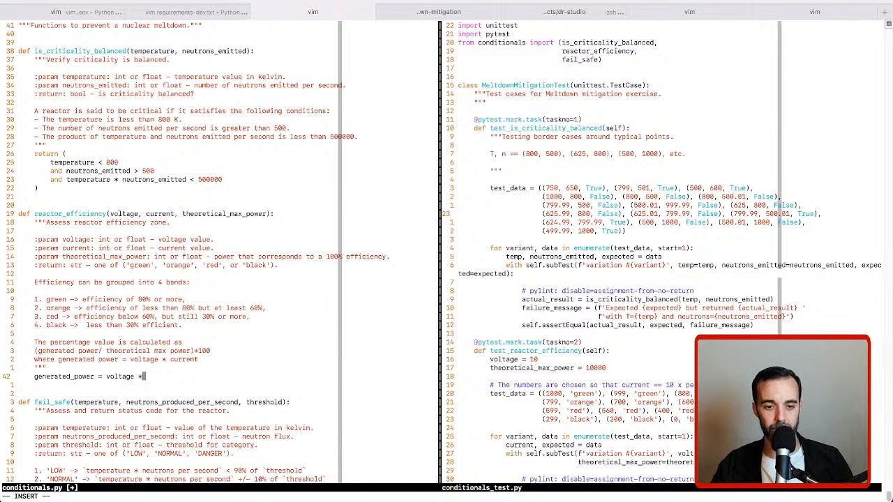
pyautogui.write('current')
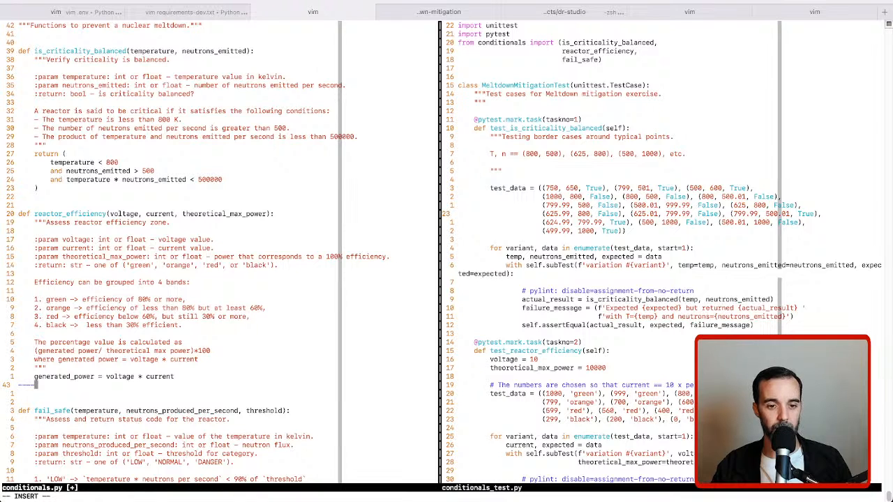
pyautogui.write('e')
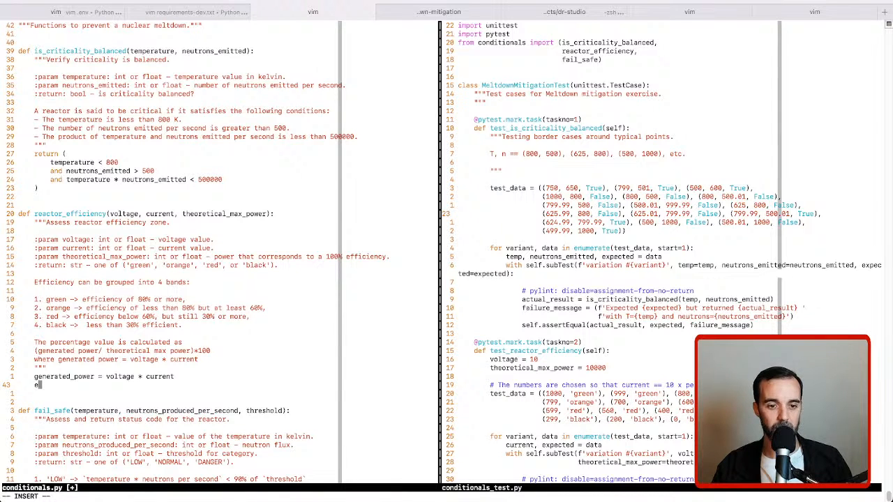
pyautogui.write('ff')
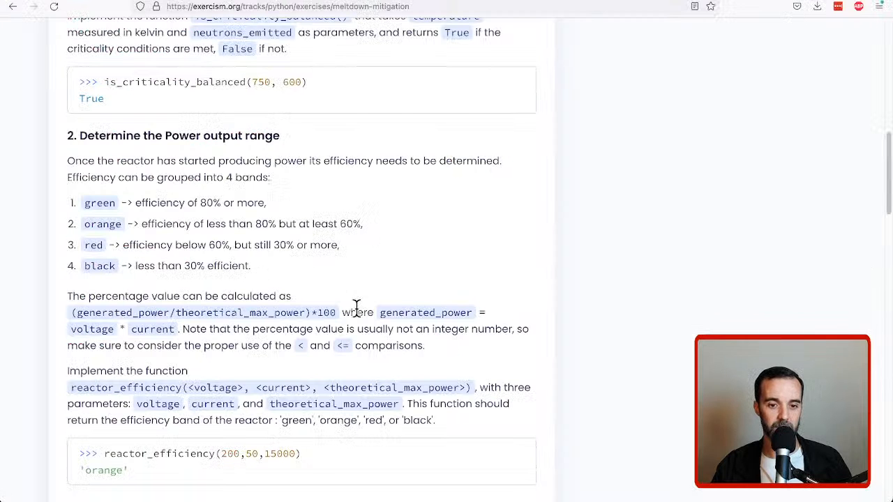
pyautogui.moveTo(156, 327)
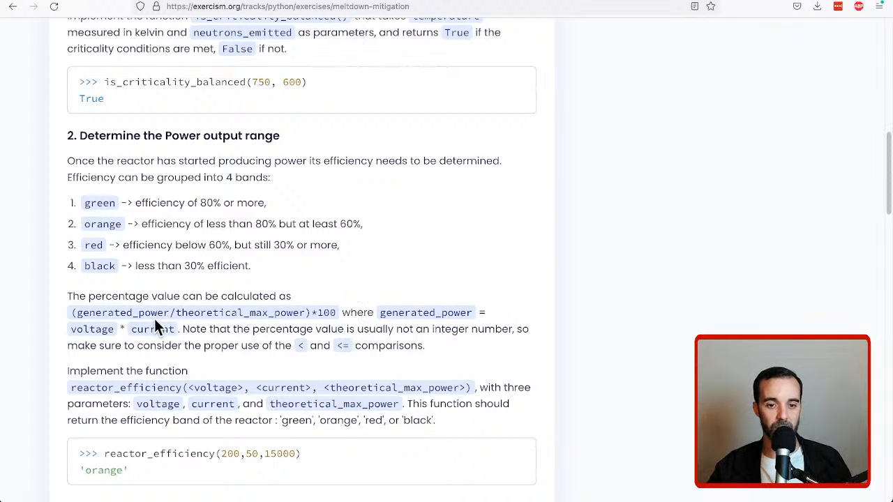
pyautogui.moveTo(290, 313)
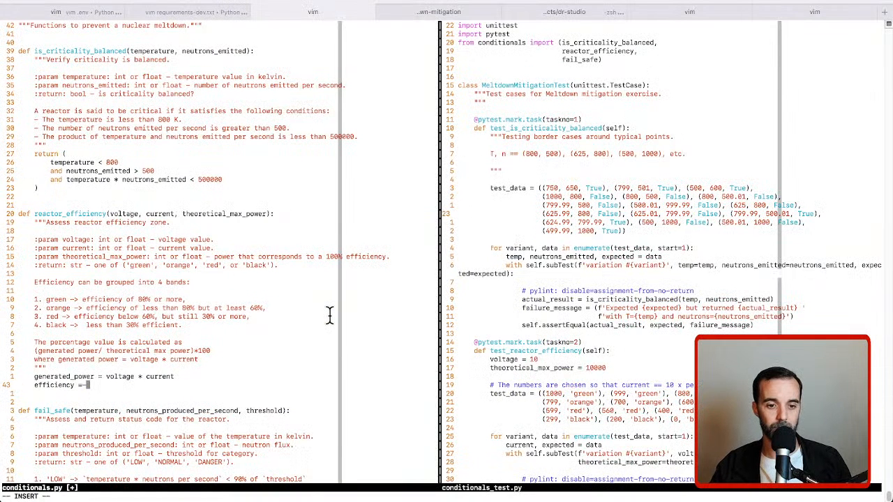
# Step: Write 'efficiency = generated_power / theoretical_max_power * 100'
pyautogui.write('generated_power /')
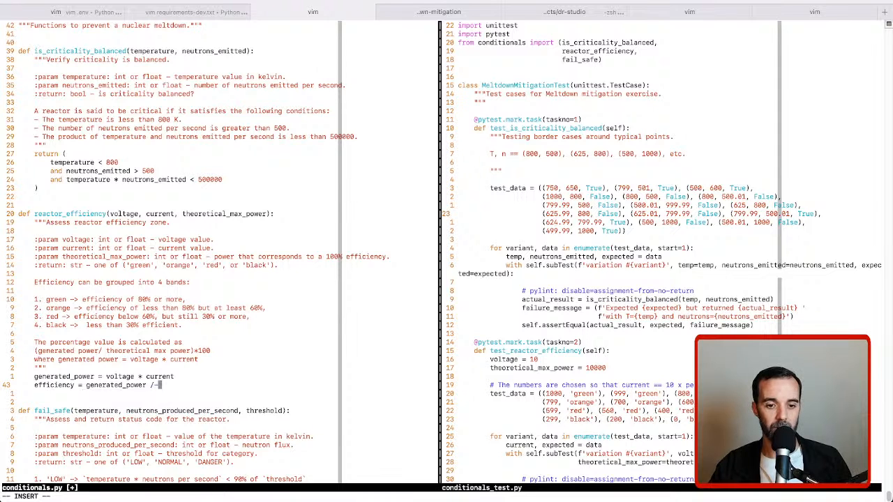
pyautogui.write('theoretical_max_power')
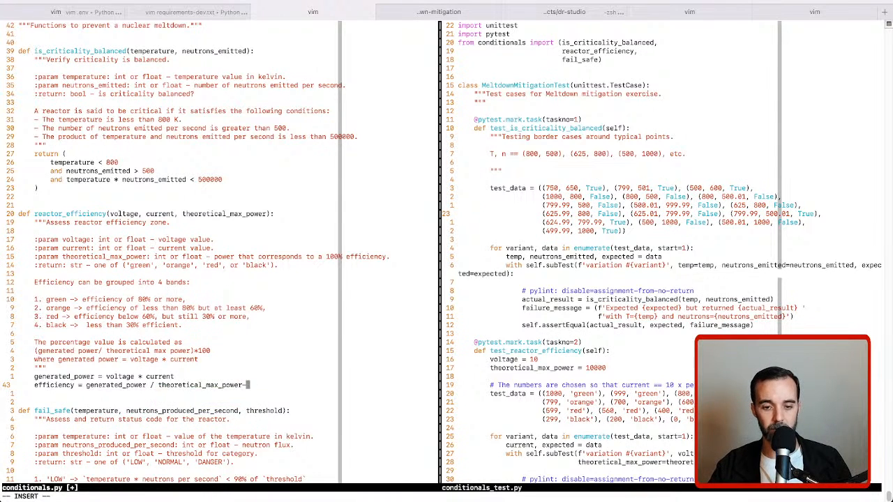
pyautogui.write('* 100')
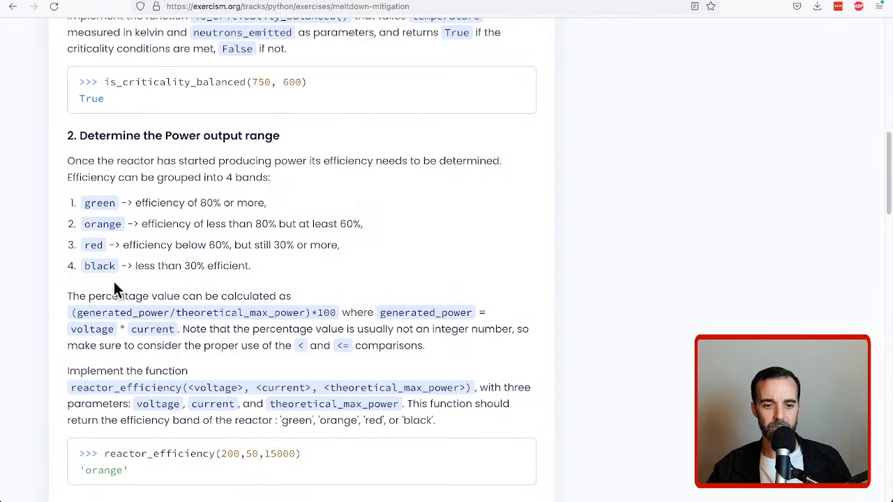
pyautogui.moveTo(291, 327)
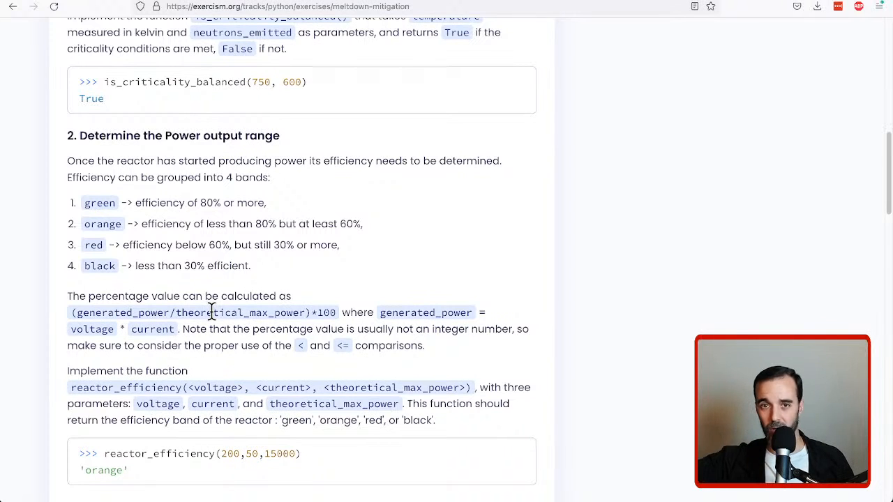
pyautogui.moveTo(221, 289)
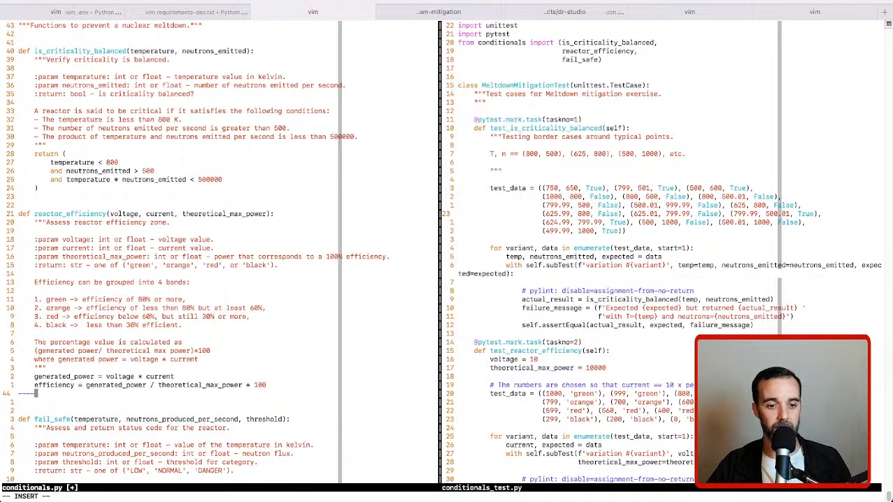
# Step: Begin an 'if efficiency' statement below the efficiency calculation
pyautogui.write('if e')
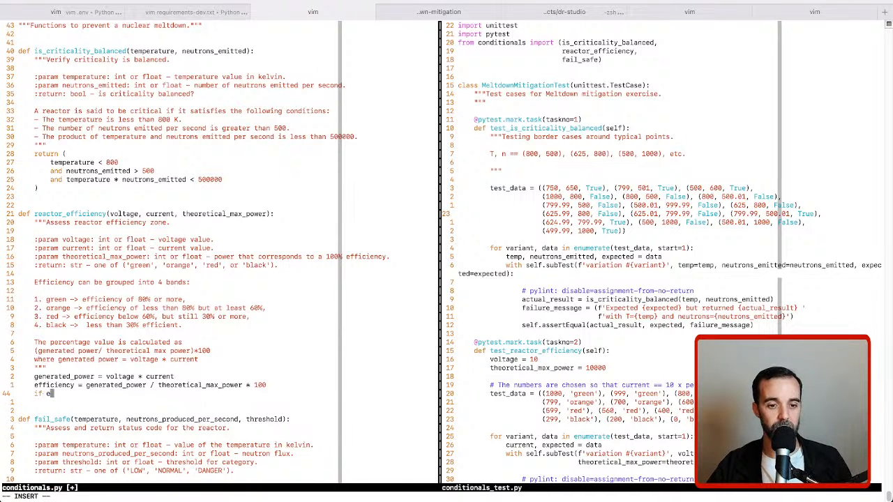
pyautogui.write('fficiency-')
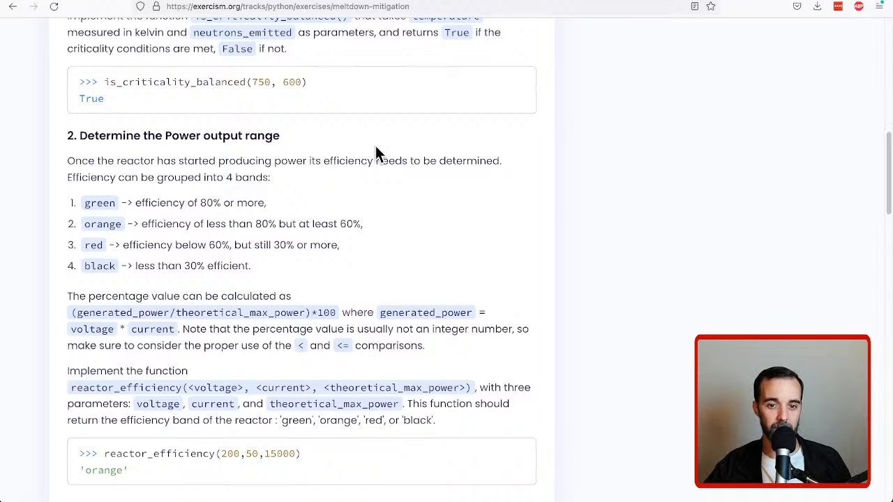
pyautogui.moveTo(508, 289)
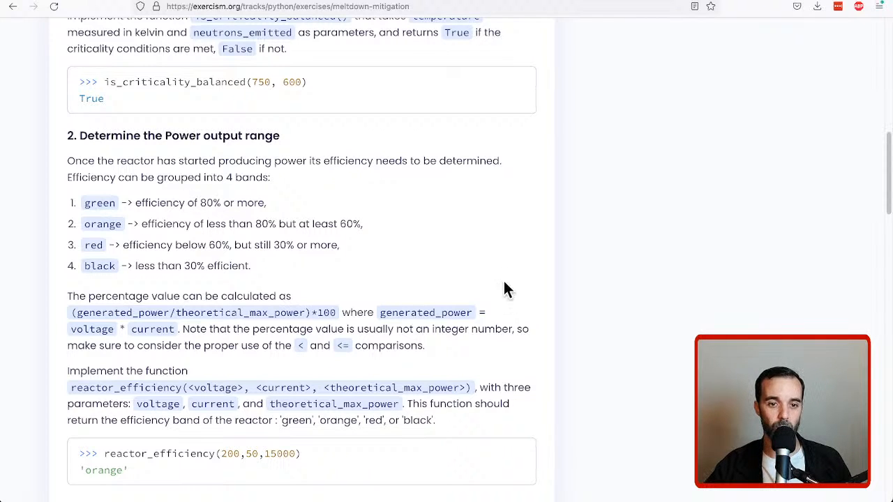
pyautogui.moveTo(198, 202); pyautogui.dragTo(237, 203)
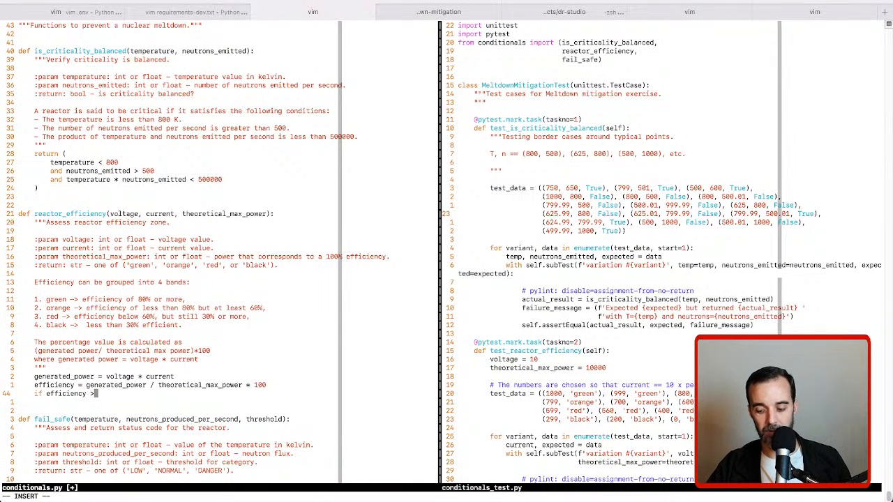
# Step: Complete 'if efficiency >= 80:' and return 'green' under it
pyautogui.write('=')
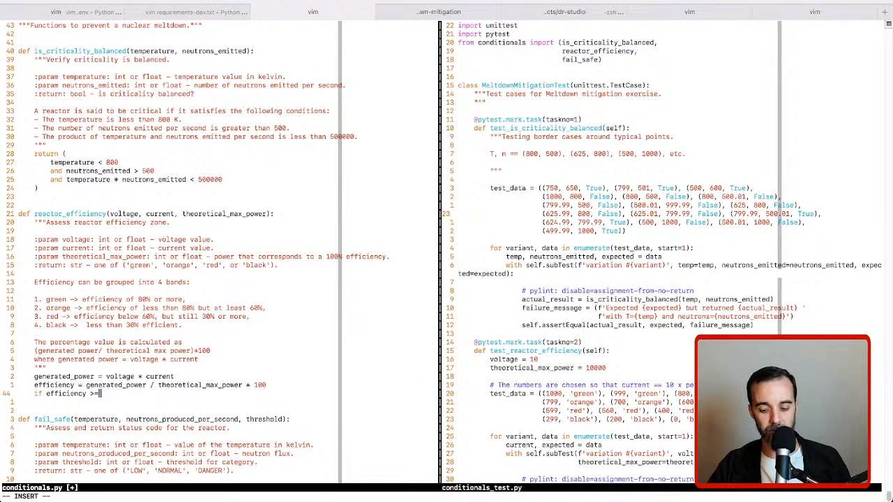
pyautogui.write('80:')
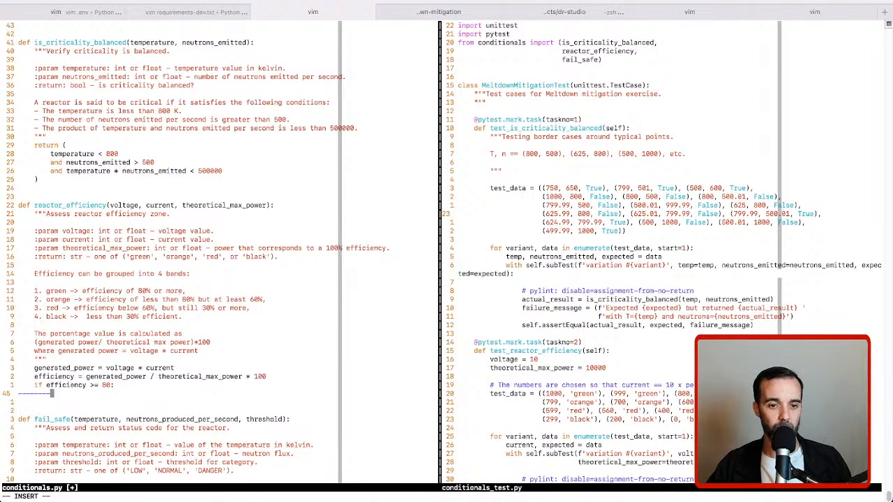
pyautogui.write('return "green')
pyautogui.write('elif e')
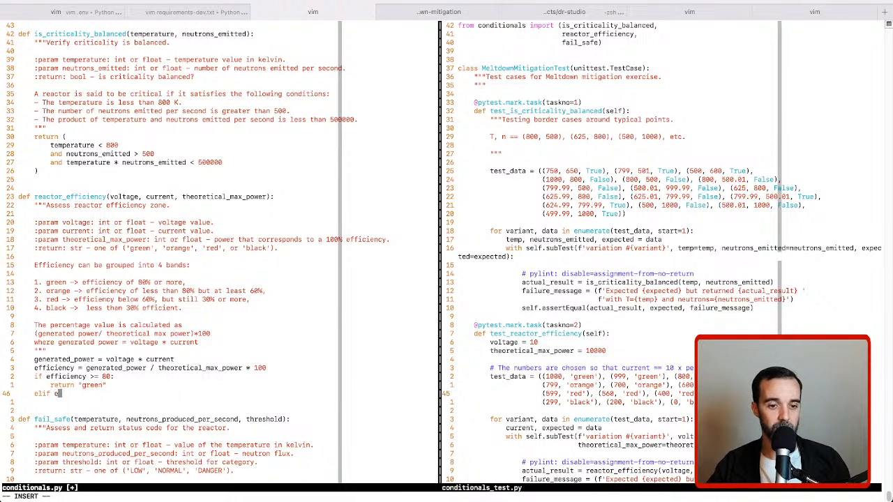
# Step: Add 'elif efficiency >= 60:' returning 'orange'
pyautogui.write('fficiency >')
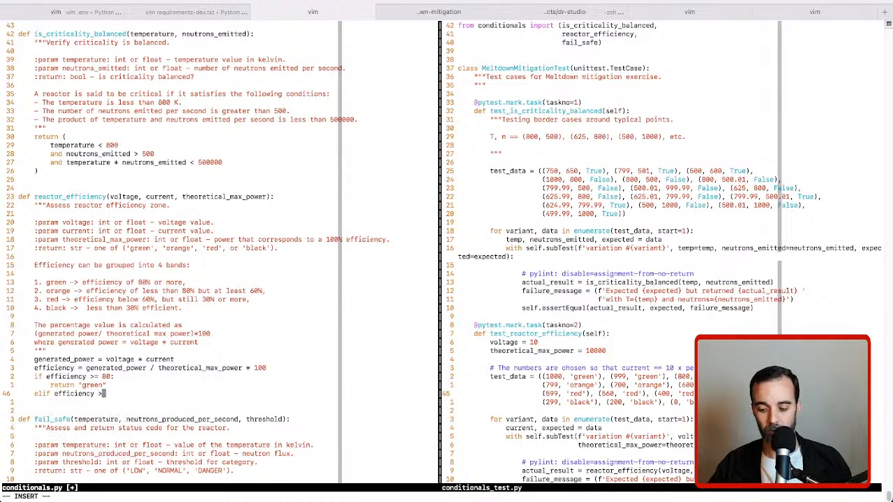
pyautogui.write('=')
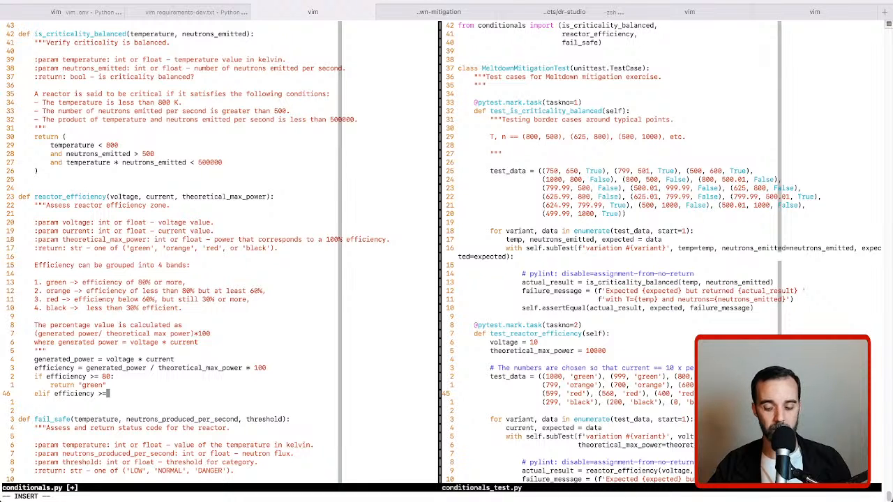
pyautogui.write('60:')
pyautogui.write('return')
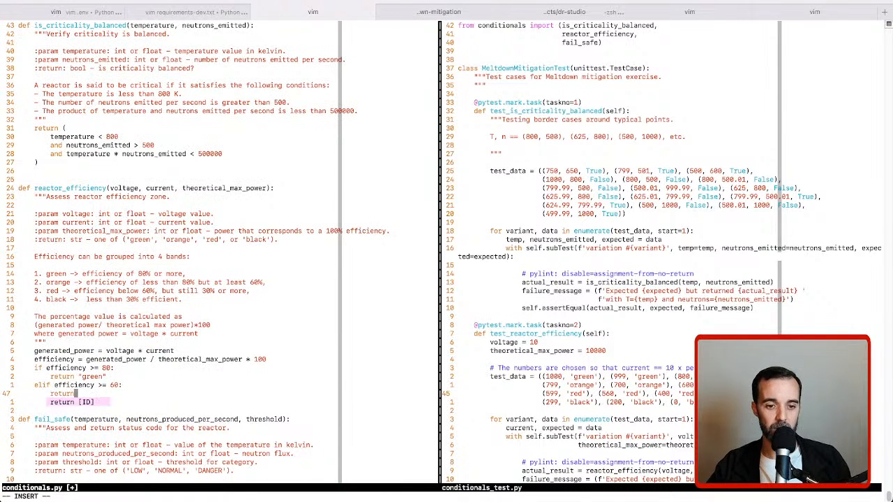
pyautogui.write('orange"')
pyautogui.write('elif')
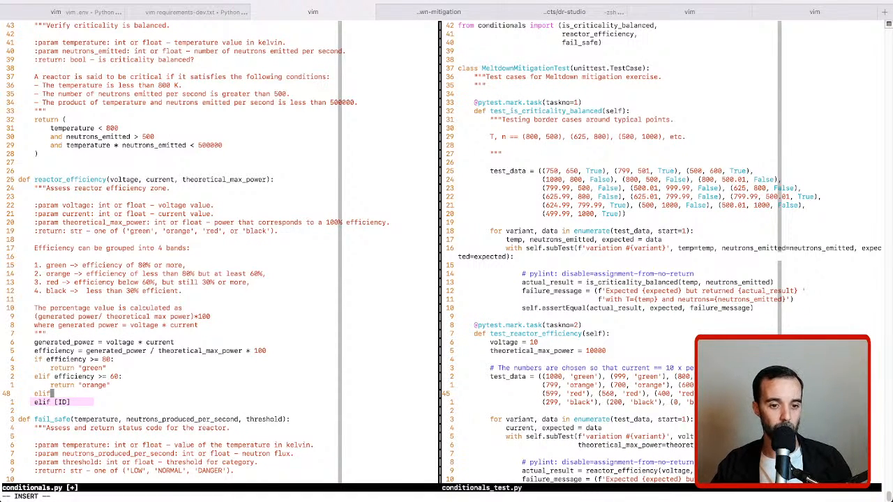
# Step: Add 'elif efficiency >= 30:' returning 'red'
pyautogui.write('efficiency >')
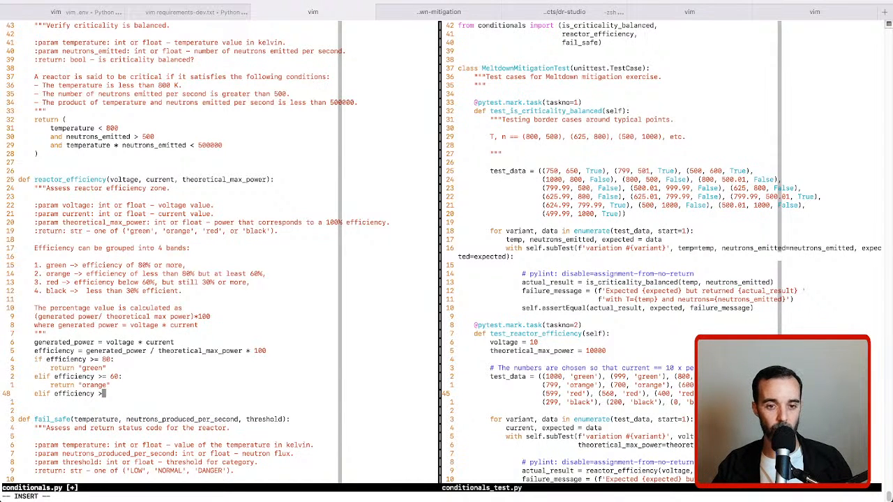
pyautogui.write('=-')
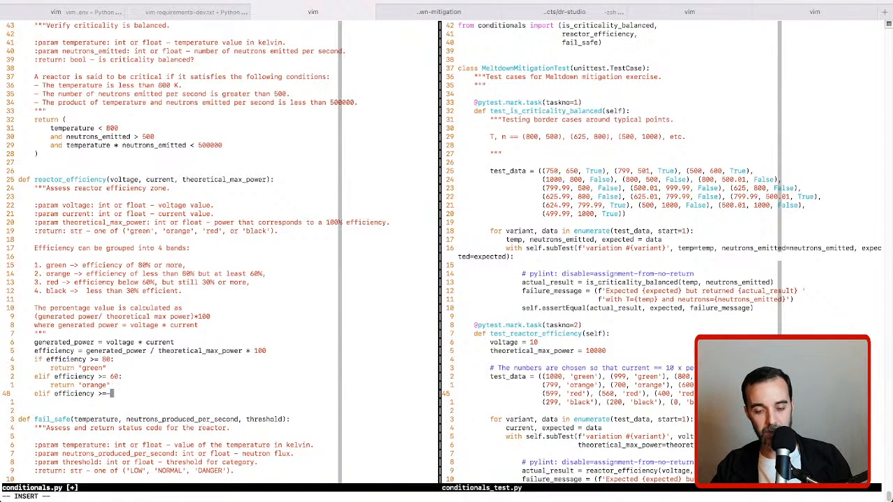
pyautogui.write('30:')
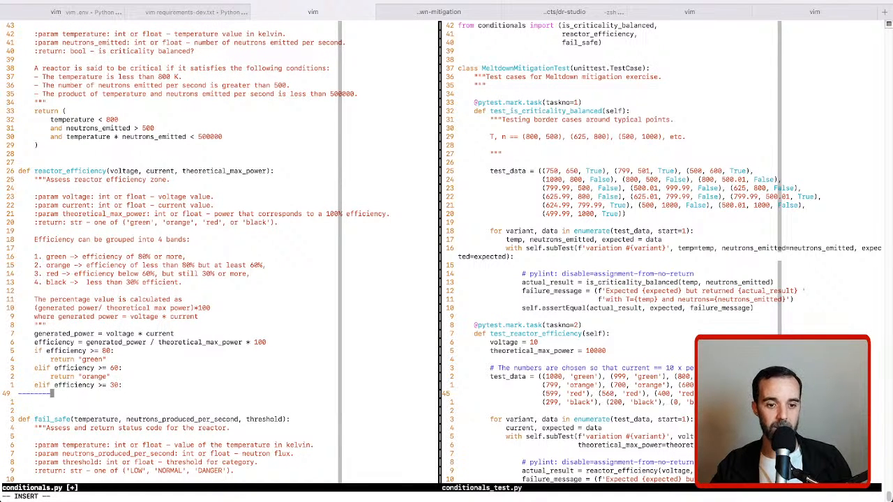
pyautogui.write("return '")
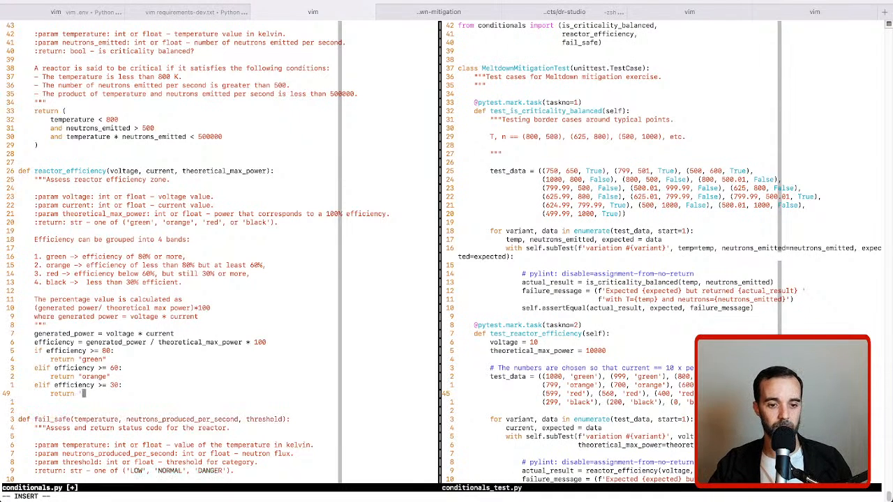
pyautogui.write("red'")
pyautogui.write('else:')
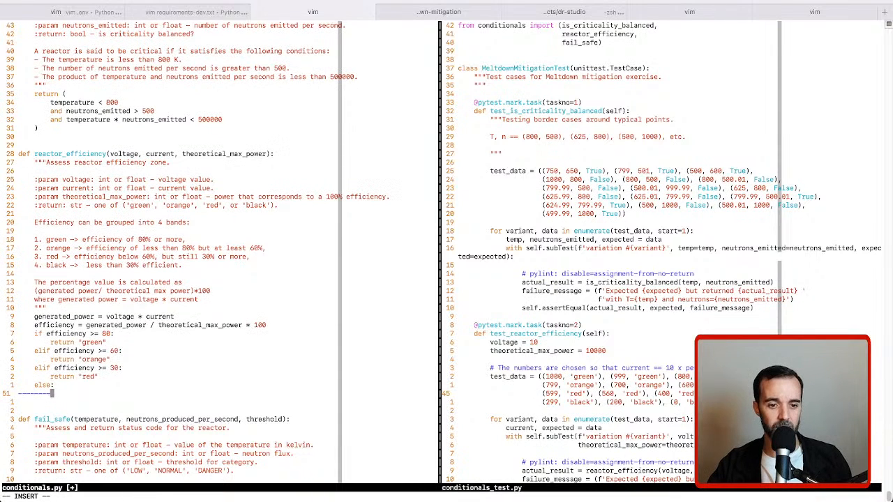
# Step: Add a fallback return 'black' after the last elif in reactor_efficiency
pyautogui.write('ba')
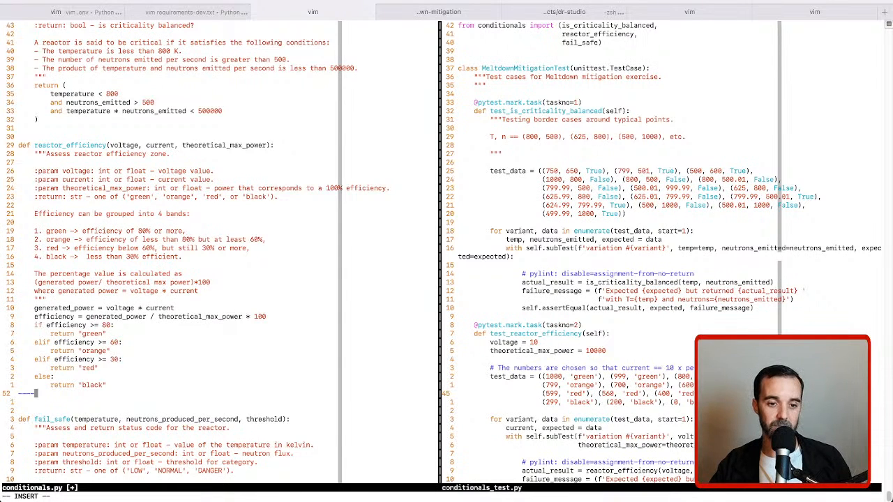
pyautogui.write('adflkasjd')
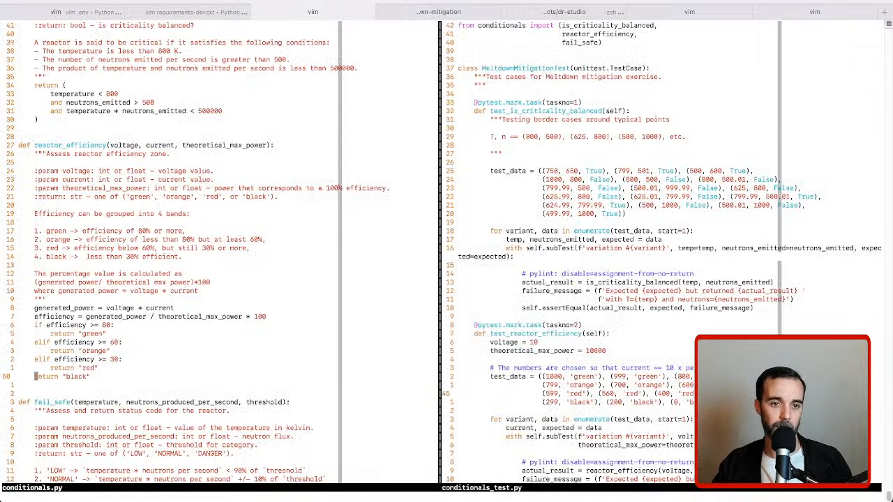
pyautogui.scroll(-3)
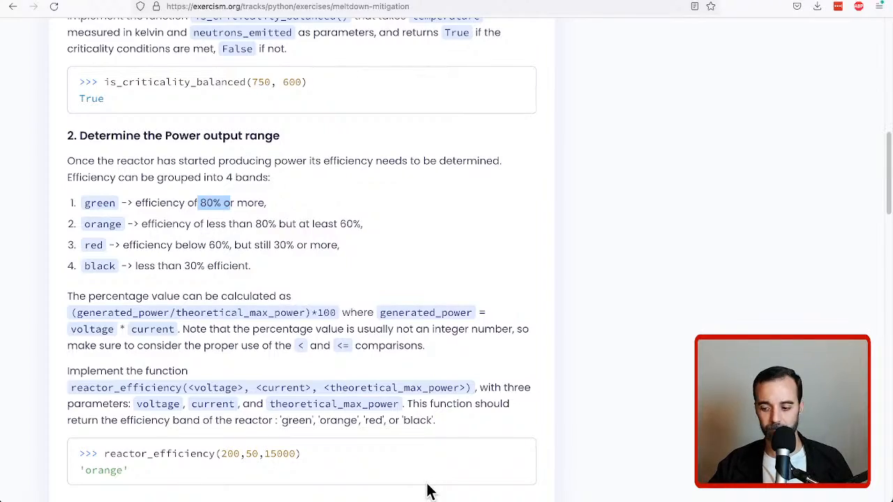
# Step: Scroll to the Fail Safe Mechanism task and highlight the neutrons_produced_per_second parameter name
pyautogui.scroll(-3)
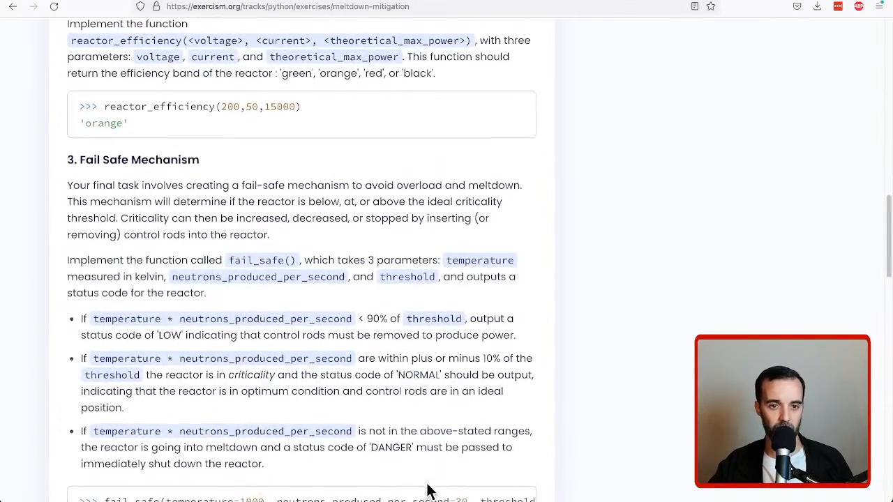
pyautogui.scroll(-3)
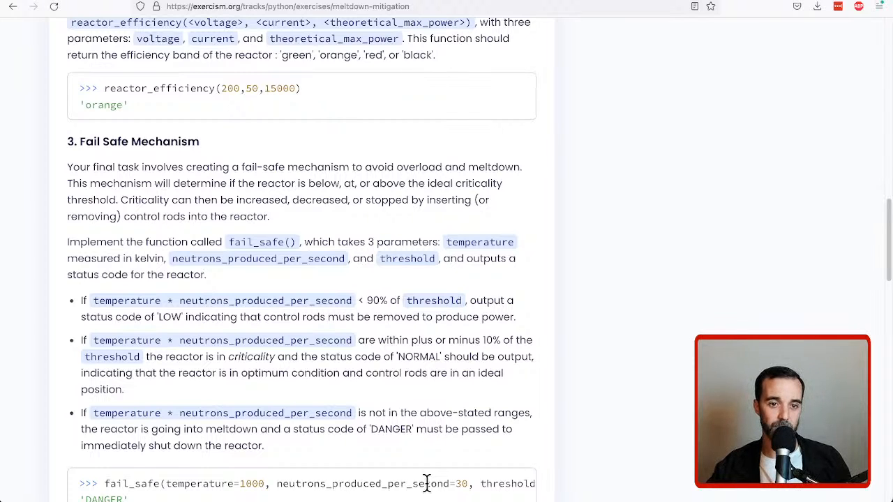
pyautogui.moveTo(402, 168)
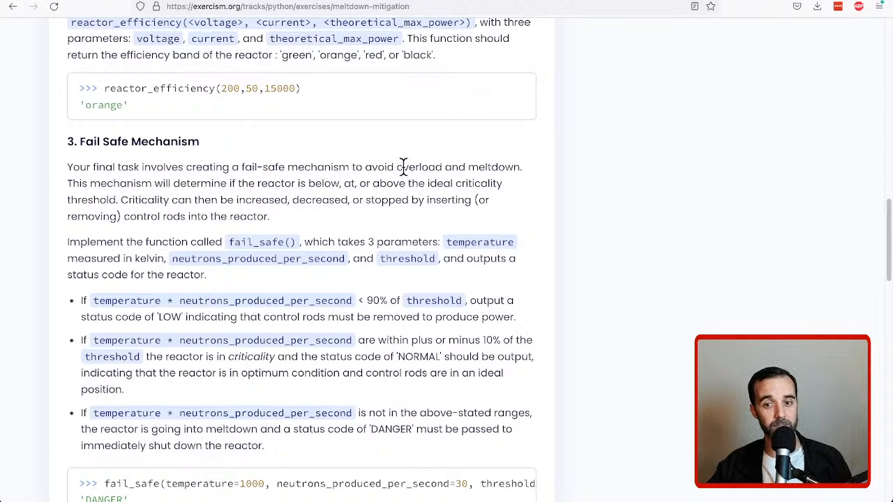
pyautogui.moveTo(447, 169)
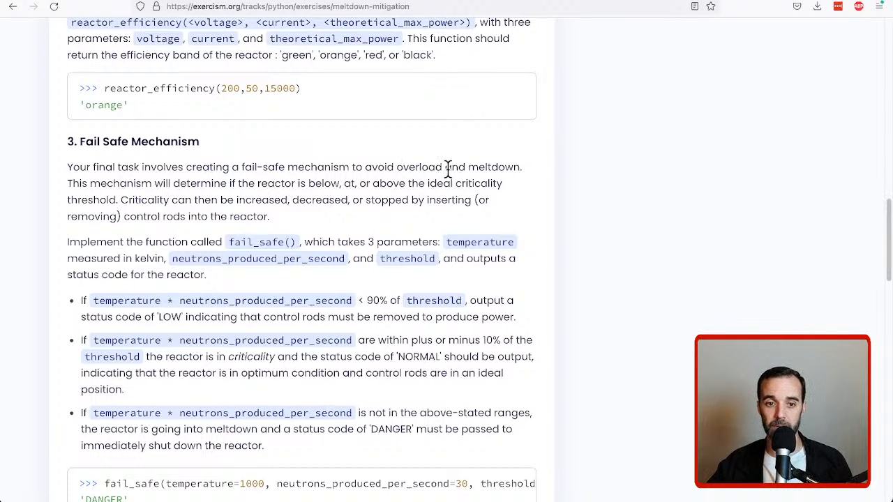
pyautogui.moveTo(257, 187)
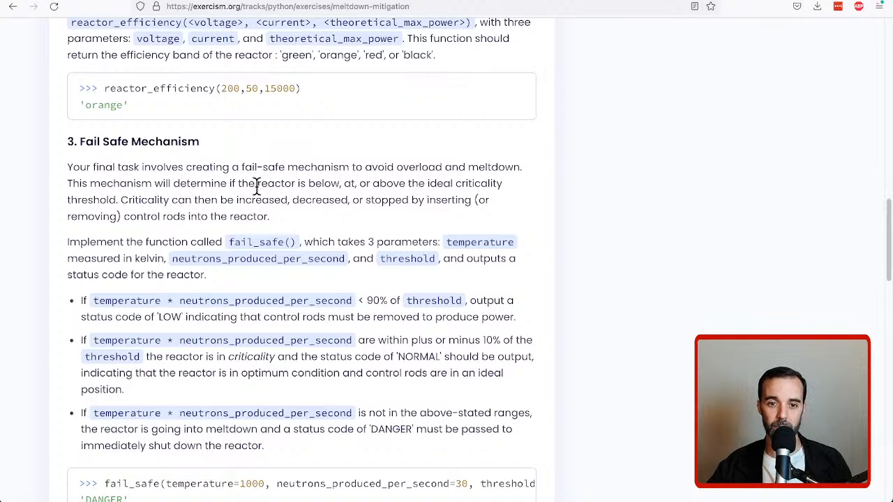
pyautogui.moveTo(377, 187)
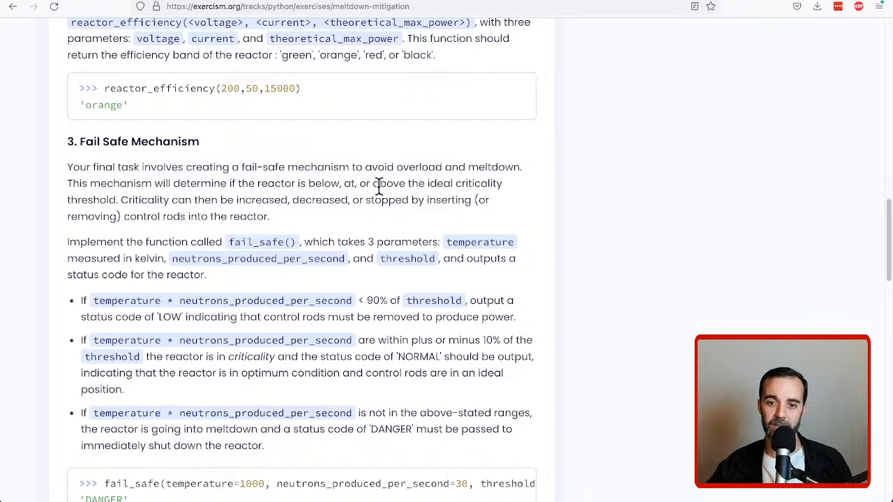
pyautogui.moveTo(115, 201)
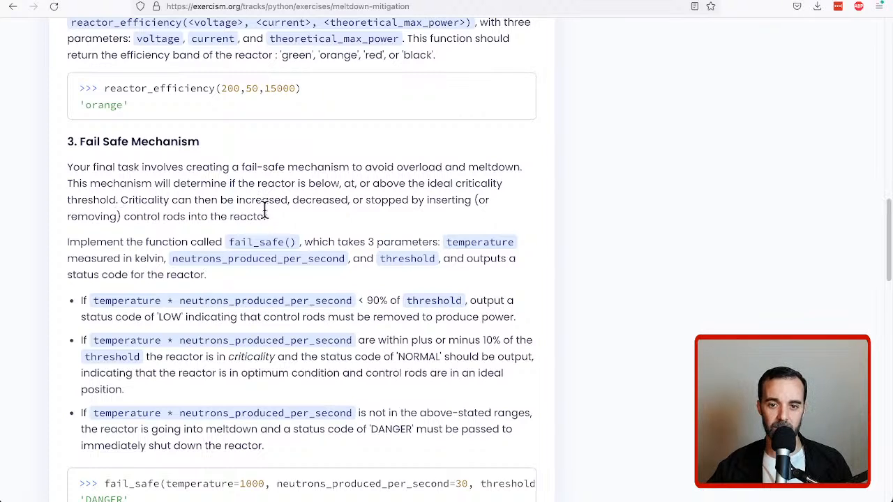
pyautogui.moveTo(460, 220)
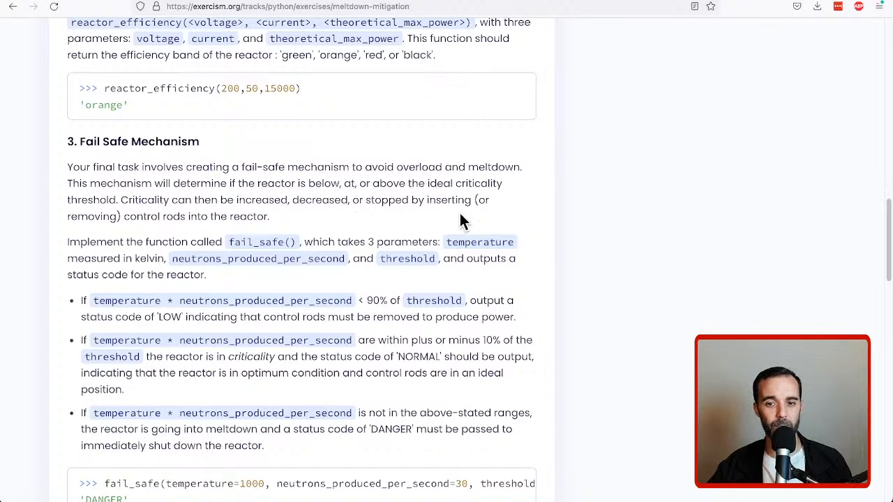
pyautogui.moveTo(115, 212)
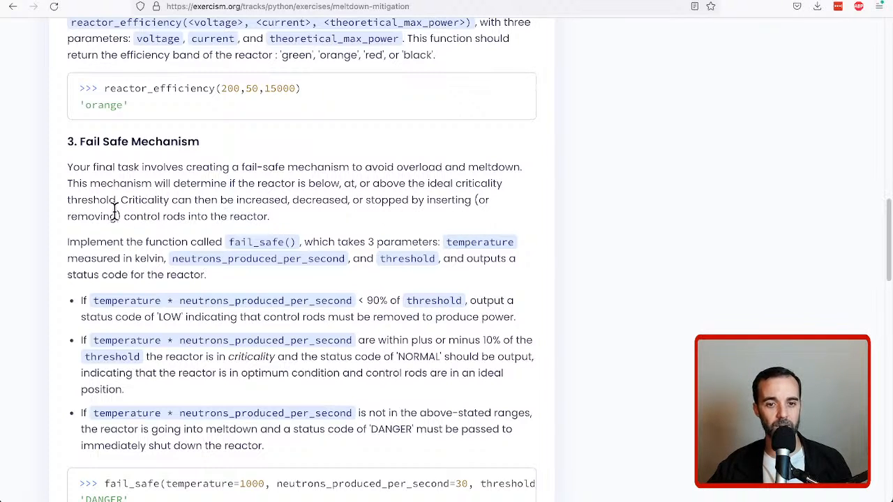
pyautogui.moveTo(120, 201); pyautogui.dragTo(268, 216)
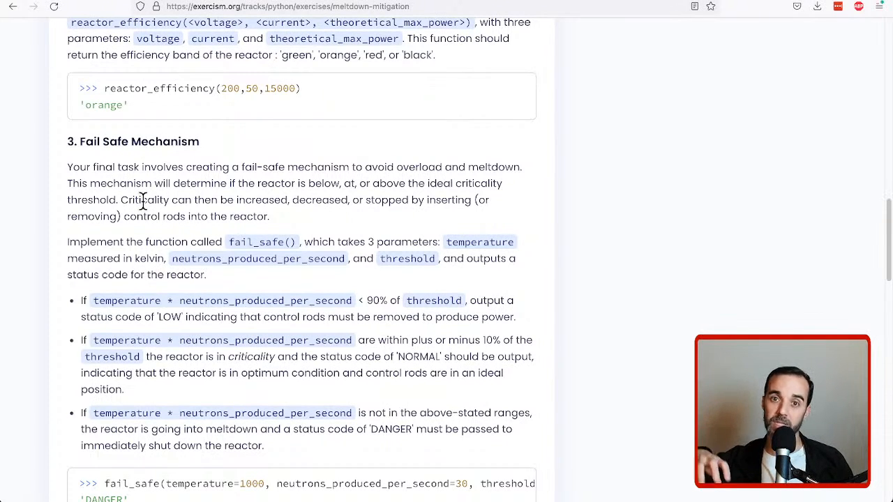
pyautogui.moveTo(290, 258)
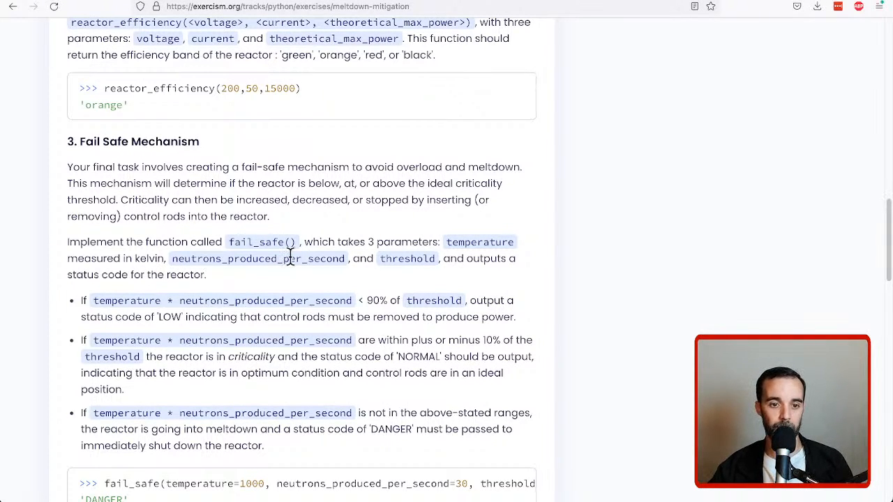
pyautogui.moveTo(489, 243)
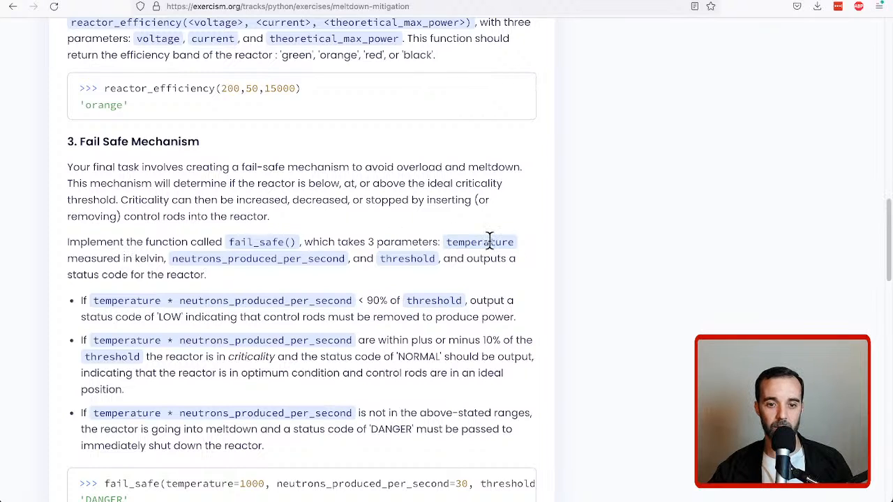
pyautogui.doubleClick(479, 241)
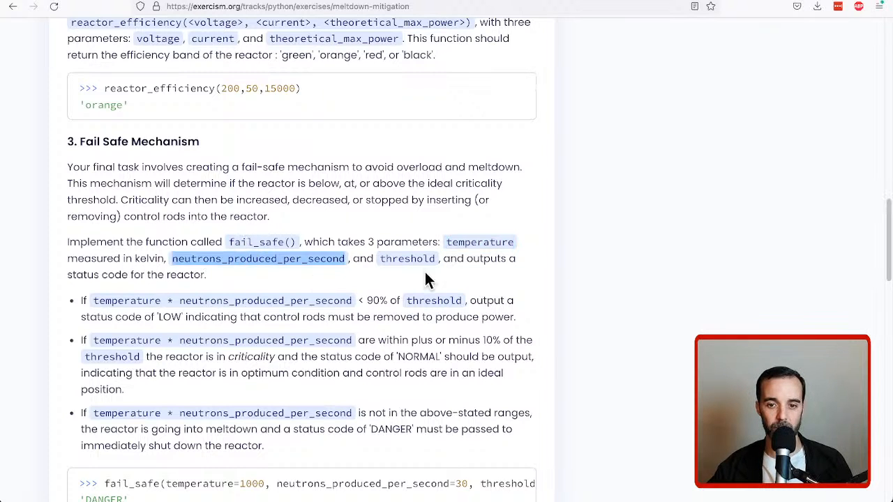
pyautogui.scroll(-3)
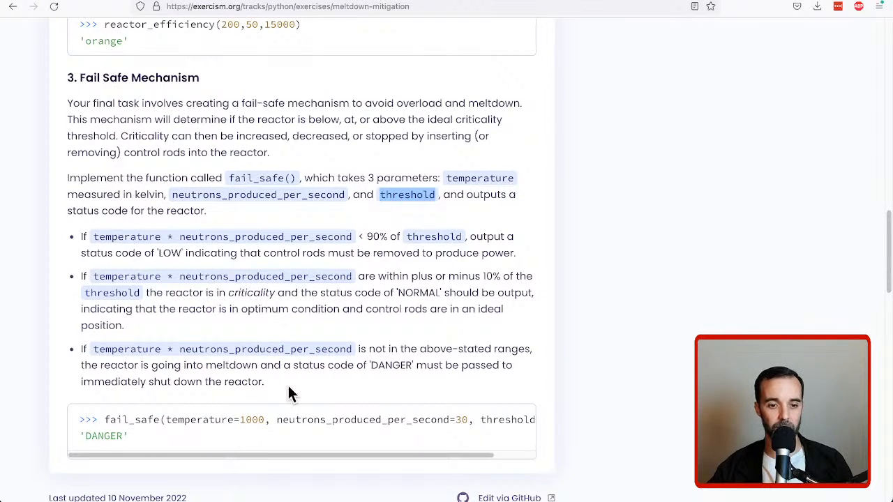
pyautogui.moveTo(428, 223)
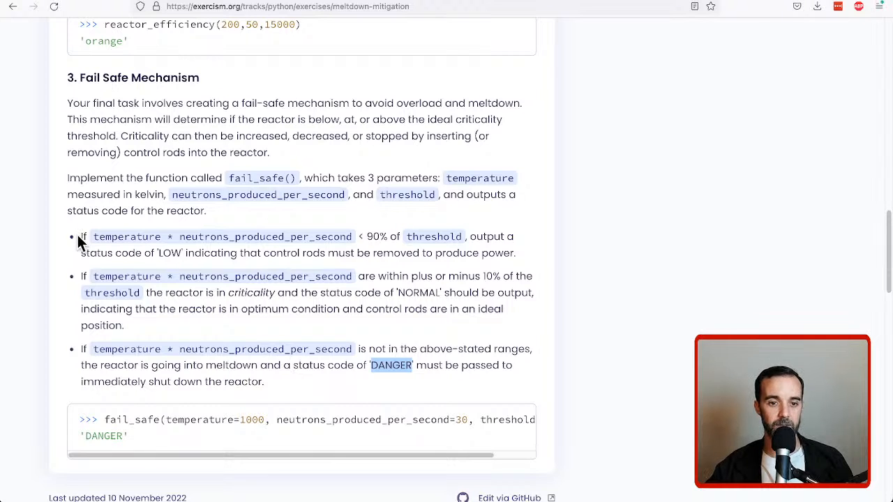
pyautogui.moveTo(152, 238)
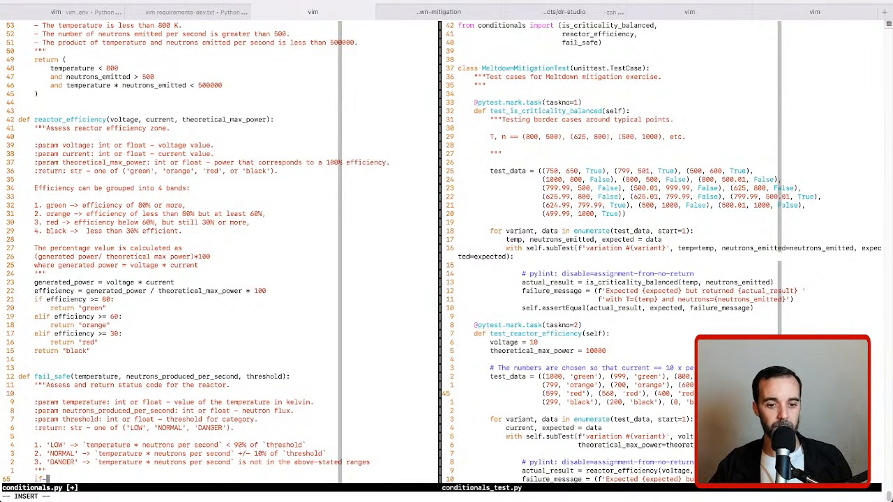
# Step: Write if temperature * neutrons_produced_per_second < threshold * 90 and begin return 'LOW'
pyautogui.write('temperature *')
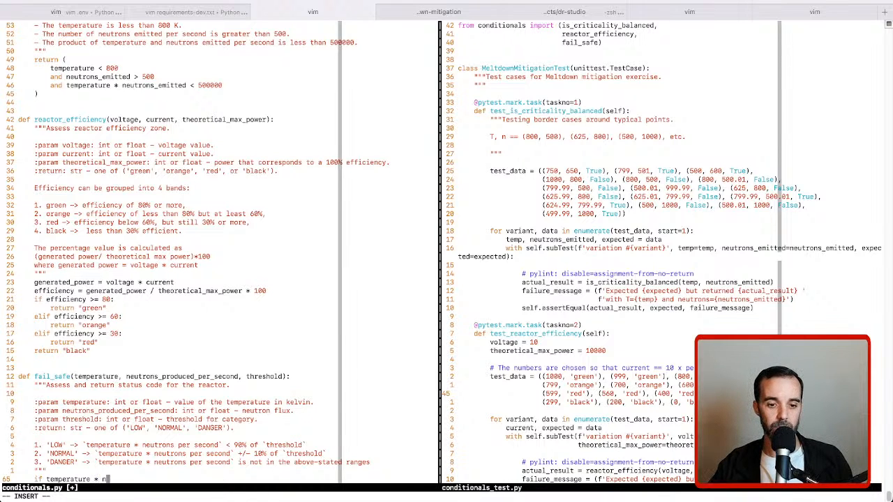
pyautogui.write('neutrons_produced_per_second / threshold <=')
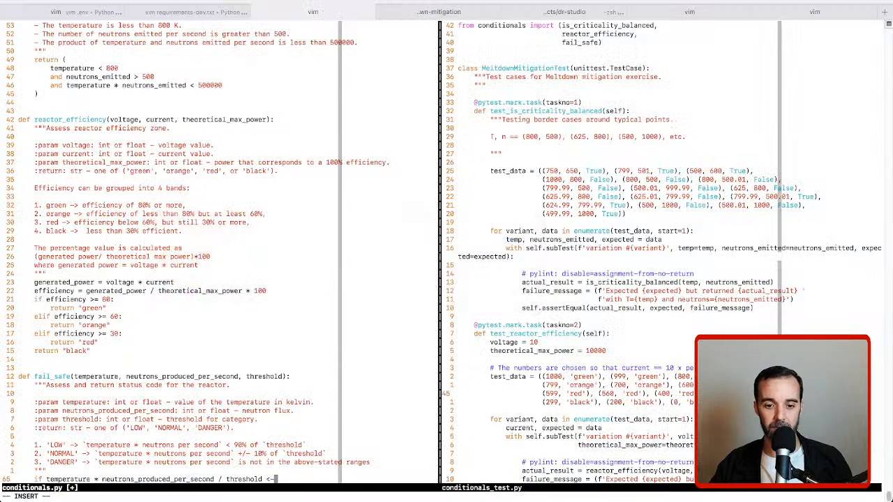
pyautogui.write('90')
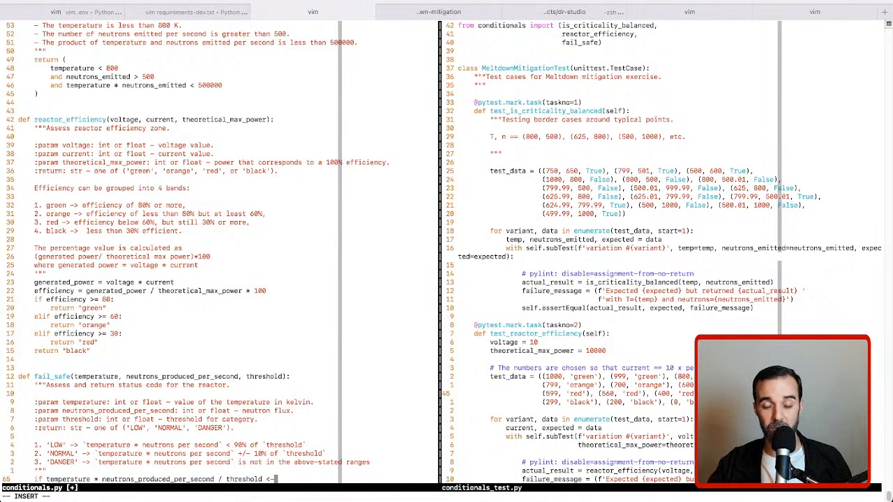
pyautogui.write('90:')
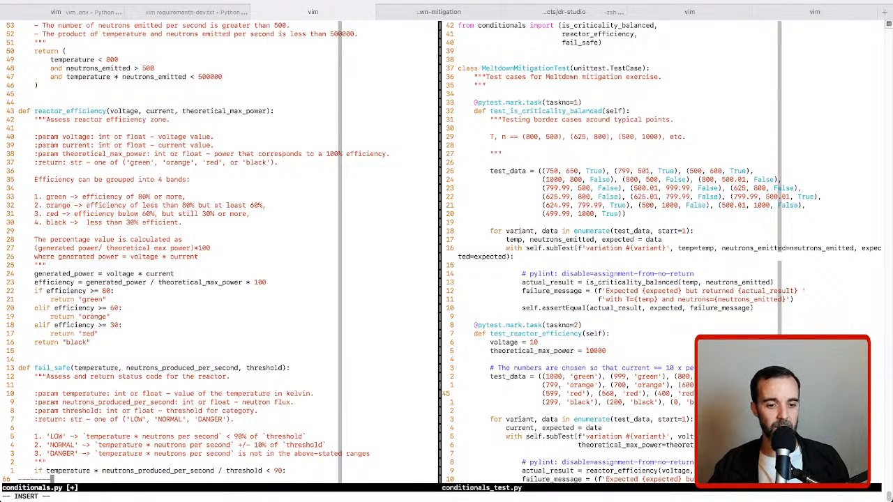
pyautogui.write("return 'L")
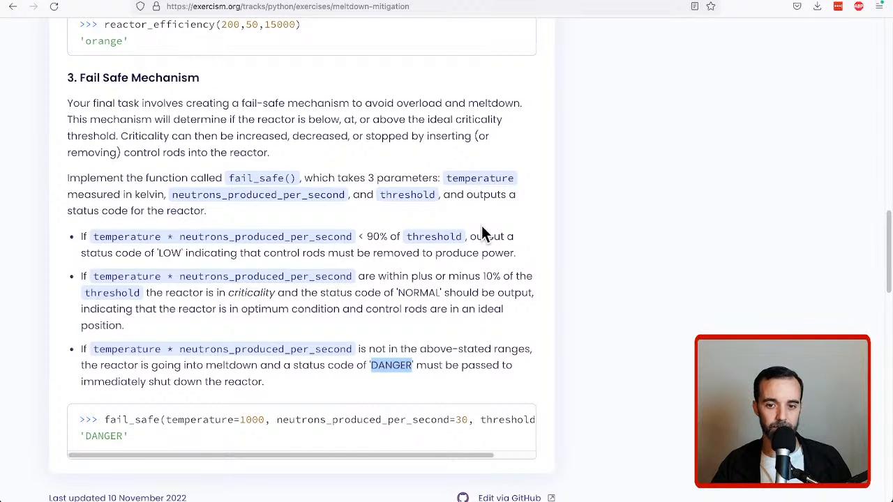
pyautogui.moveTo(586, 266)
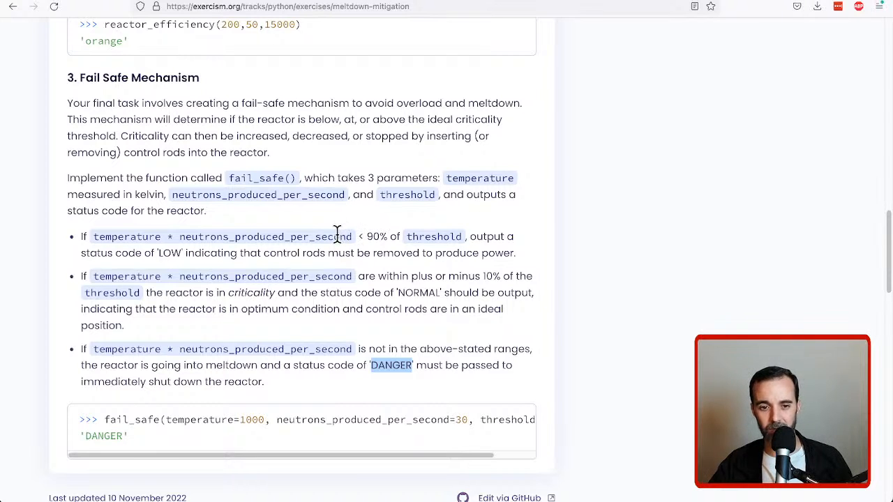
pyautogui.moveTo(290, 237)
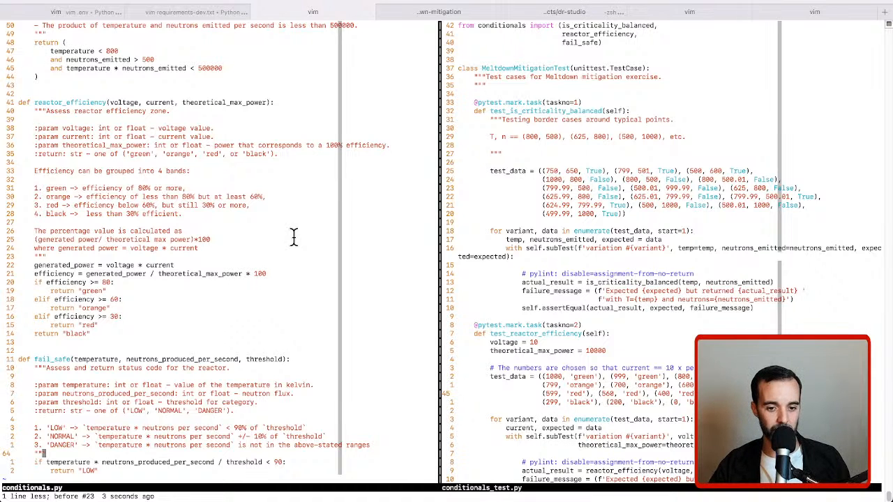
# Step: Add ratio = temperature * neutrons_produced_per_second / threshold in fail_safe
pyautogui.write('ratio')
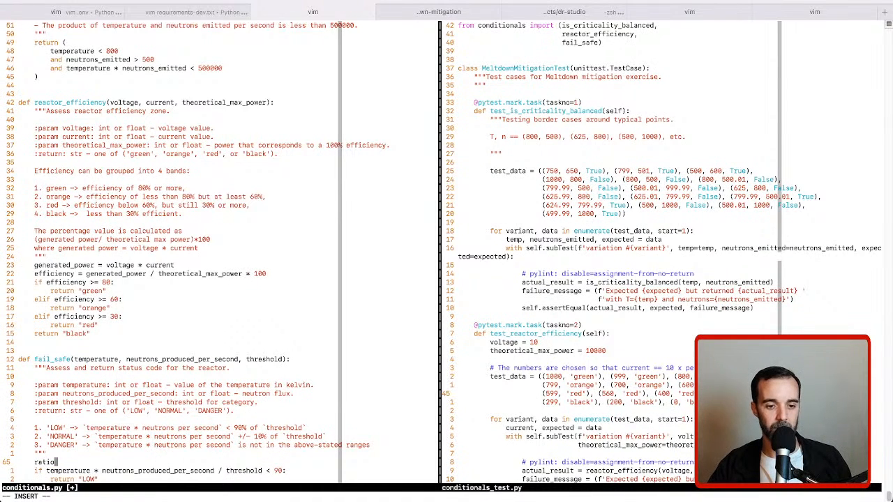
pyautogui.write('=')
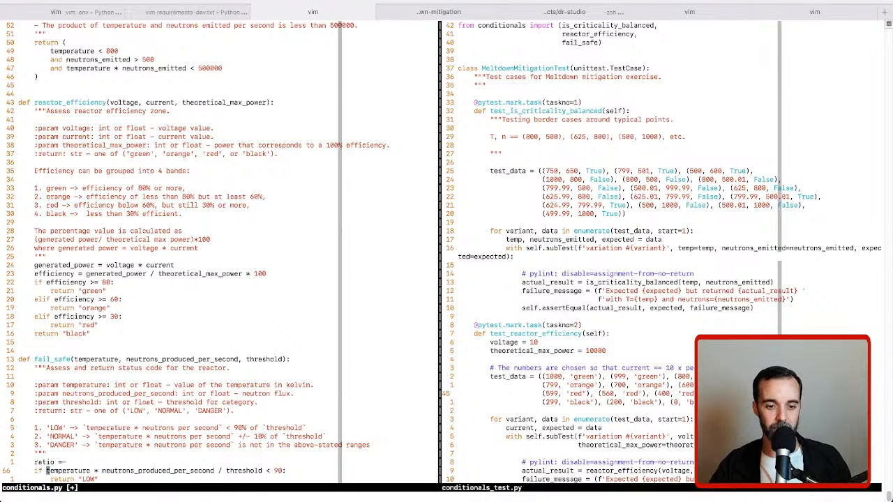
pyautogui.press('v')
pyautogui.write('elif 90')
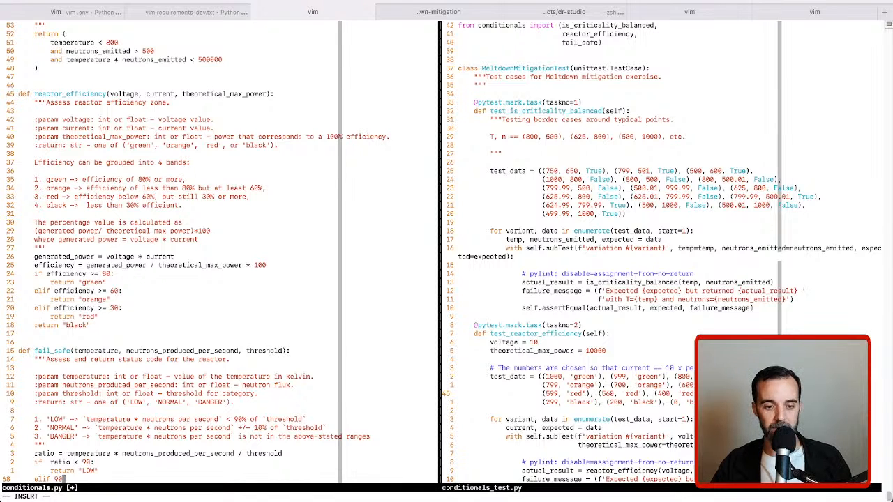
# Step: Add elif 90 <= ratio <= 110 returning 'NORMAL' after the ratio < 90 'LOW' branch
pyautogui.write('<=')
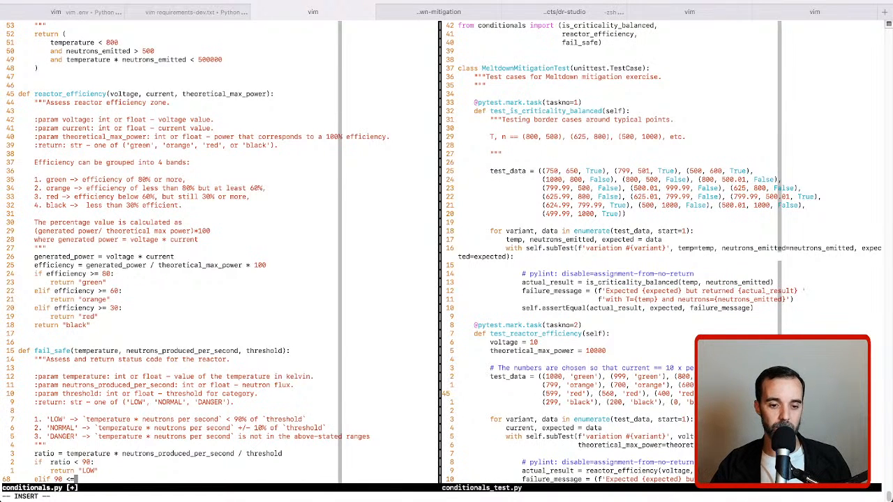
pyautogui.write('ratio-')
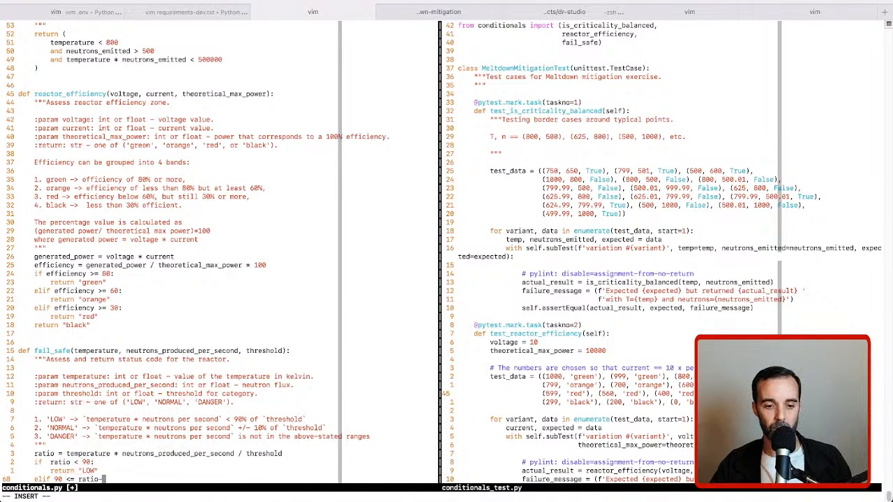
pyautogui.write('<')
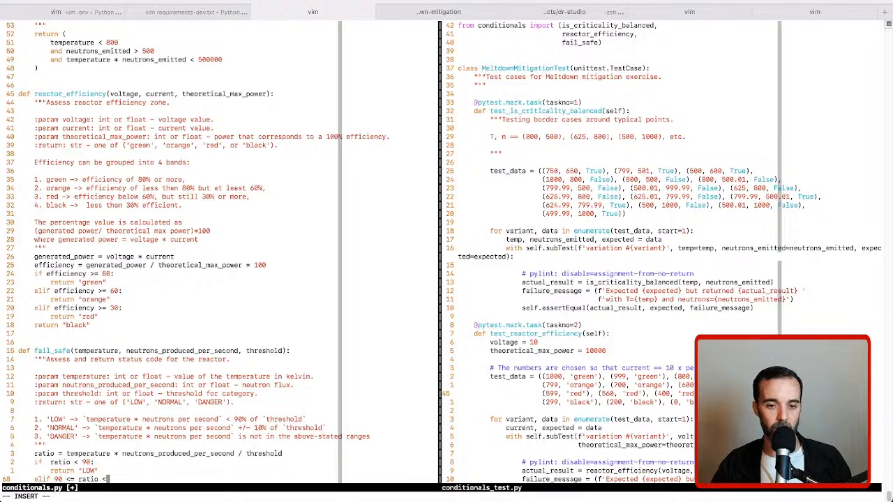
pyautogui.write('=')
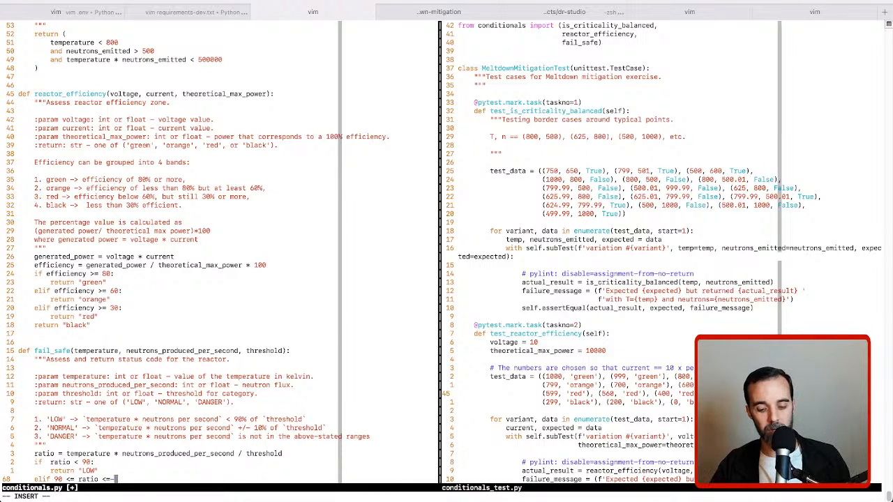
pyautogui.write('110:')
pyautogui.write('return "')
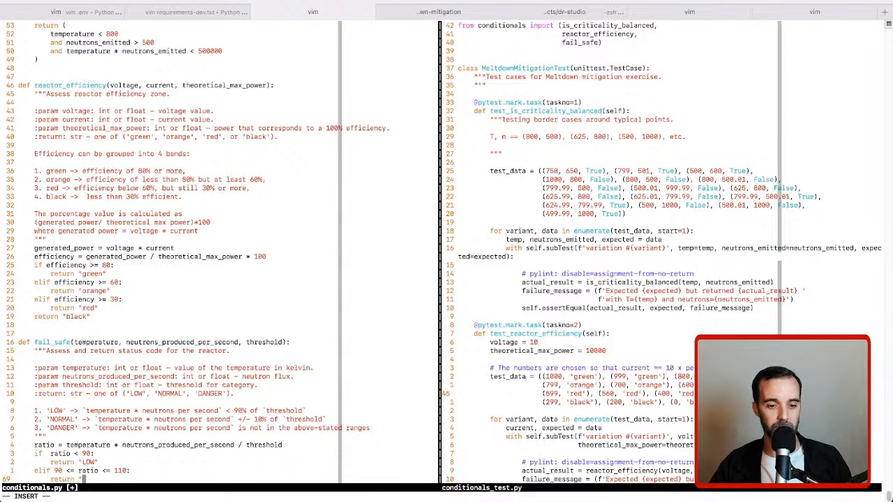
pyautogui.write('NOR')
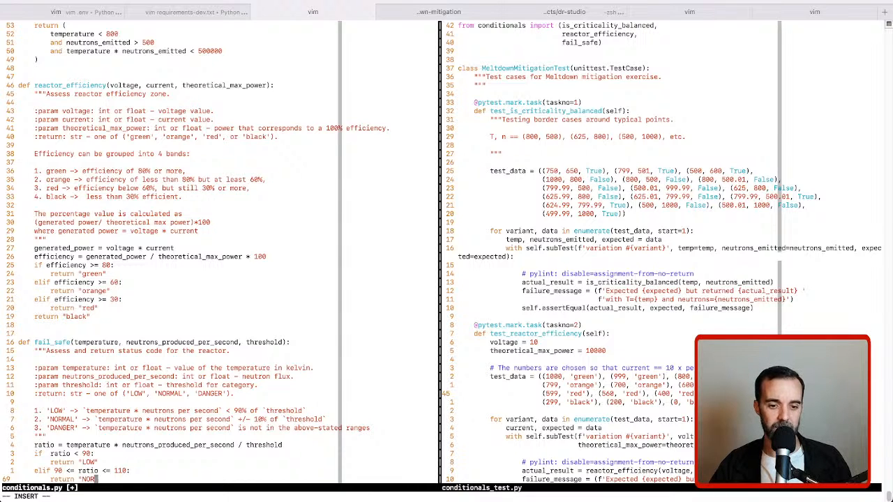
pyautogui.write('MAL"')
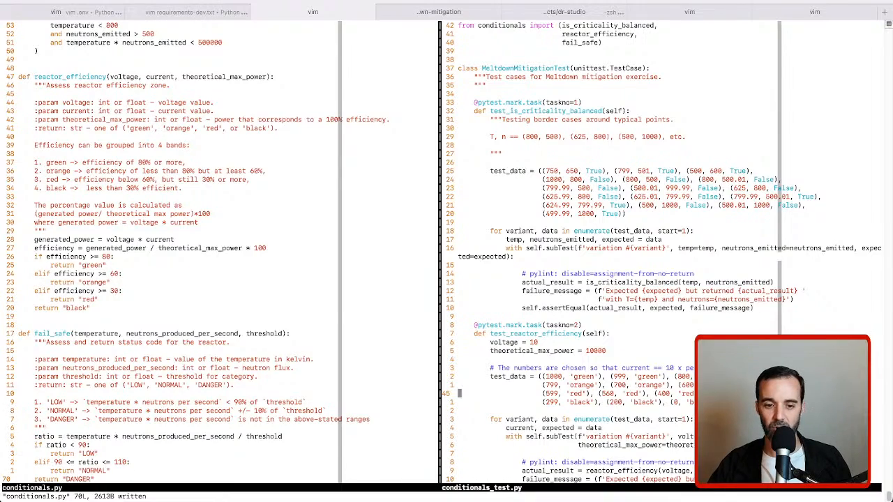
# Step: Check the test_fail_safe cases and multiply the ratio by 100 so it reads as a percentage
pyautogui.scroll(-3)
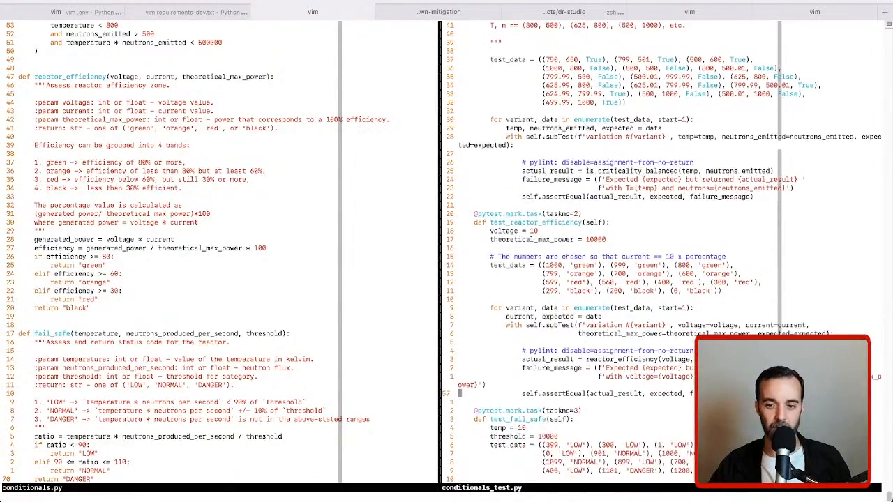
pyautogui.scroll(-3)
pyautogui.write('-')
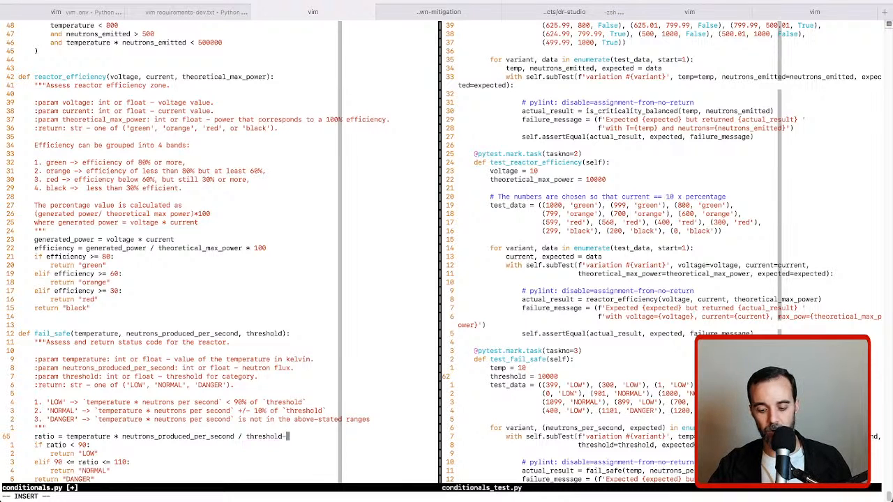
pyautogui.write('*')
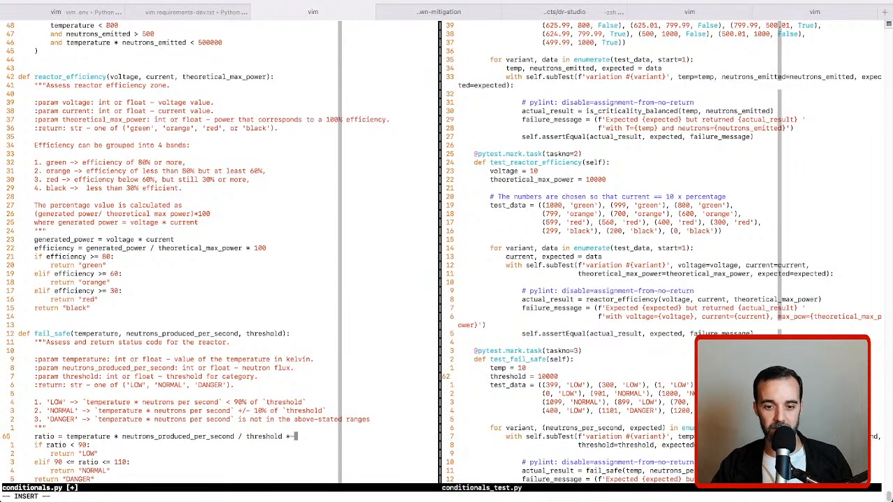
pyautogui.write('10')
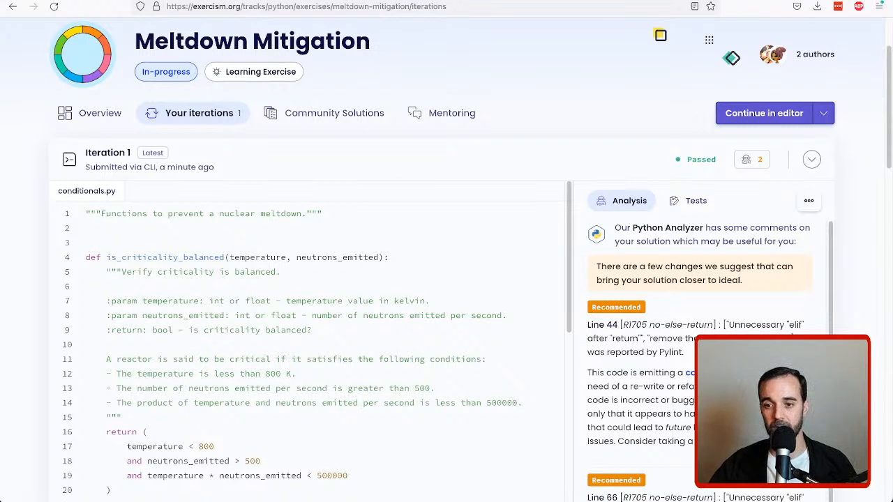
# Step: Read the Python Analyzer's R1705 no-else-return recommendations for Iteration 1
pyautogui.scroll(-3)
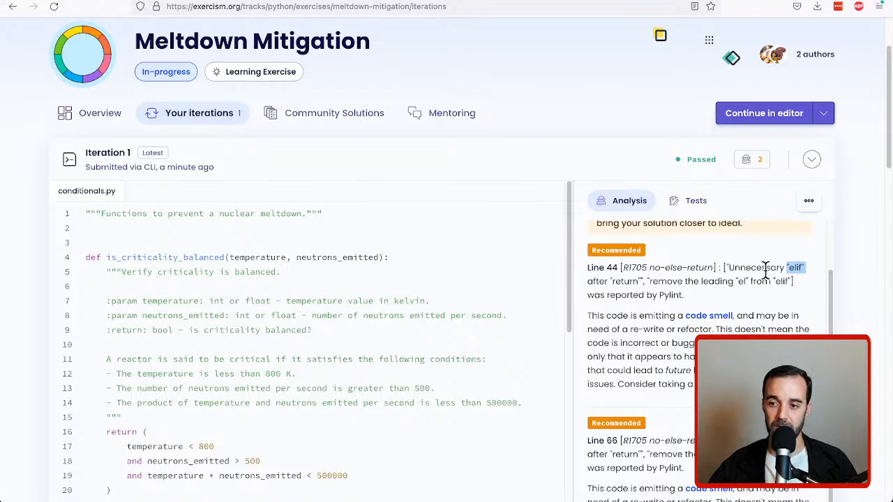
pyautogui.moveTo(653, 307)
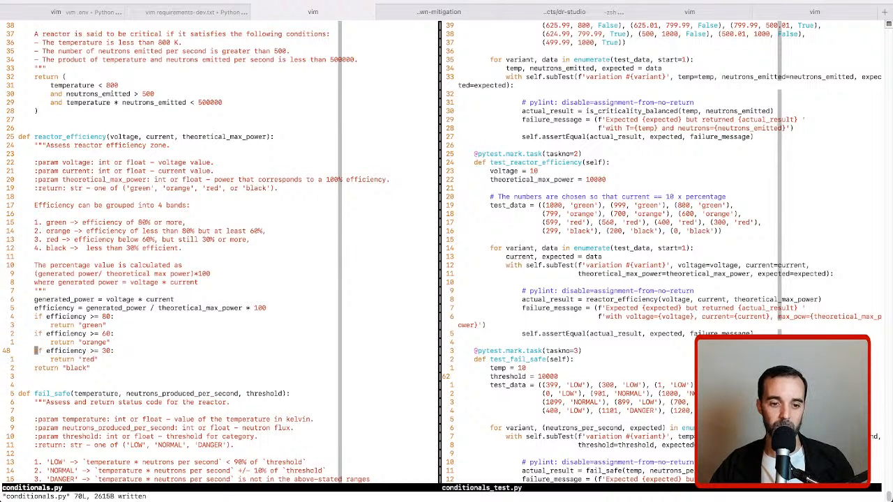
# Step: Review the changed reactor_efficiency branches, now plain if statements, in the saved conditionals.py
pyautogui.scroll(-3)
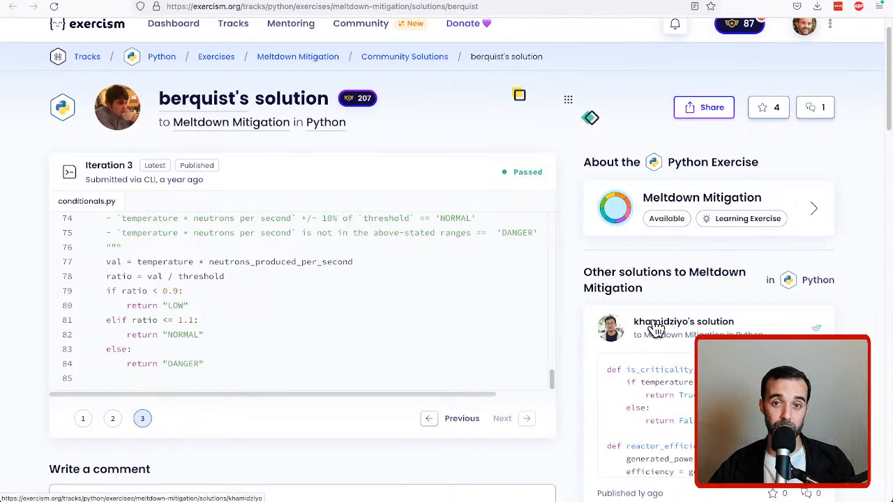
pyautogui.moveTo(408, 320)
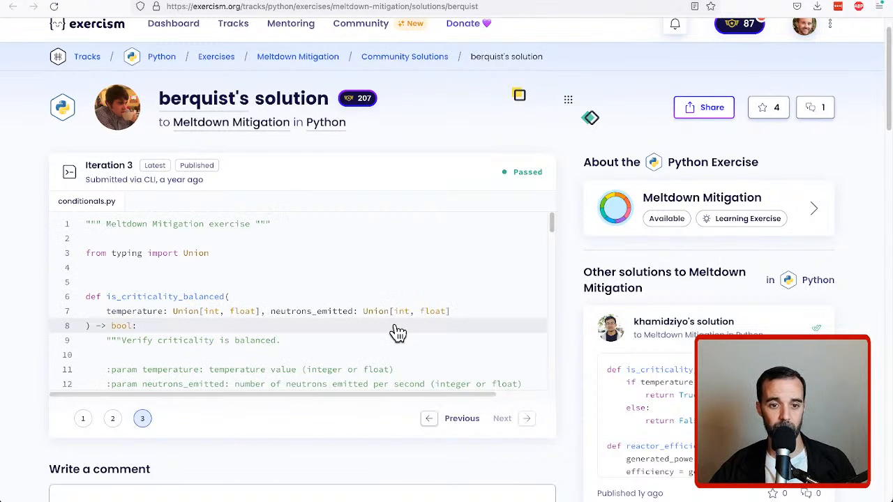
pyautogui.moveTo(234, 332)
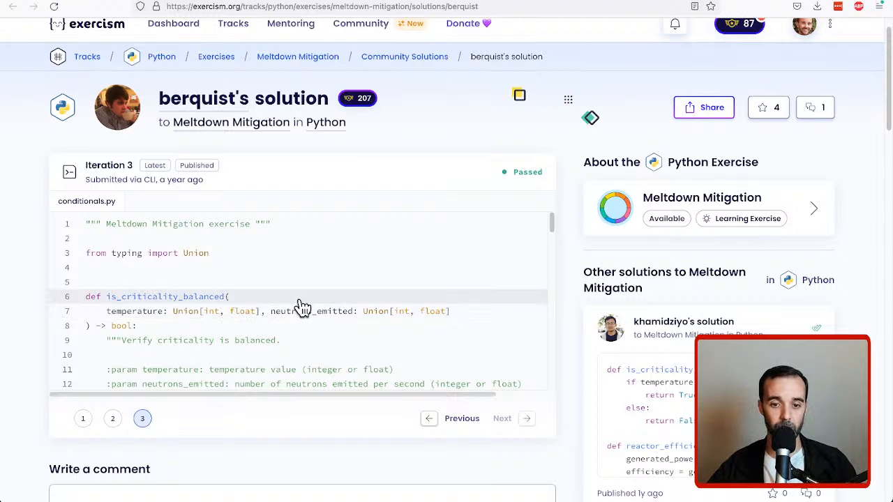
pyautogui.scroll(-3)
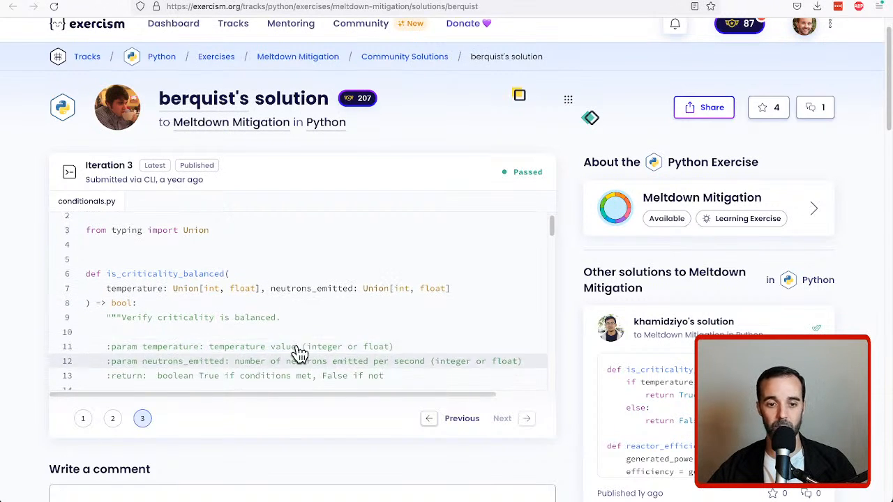
pyautogui.moveTo(132, 287)
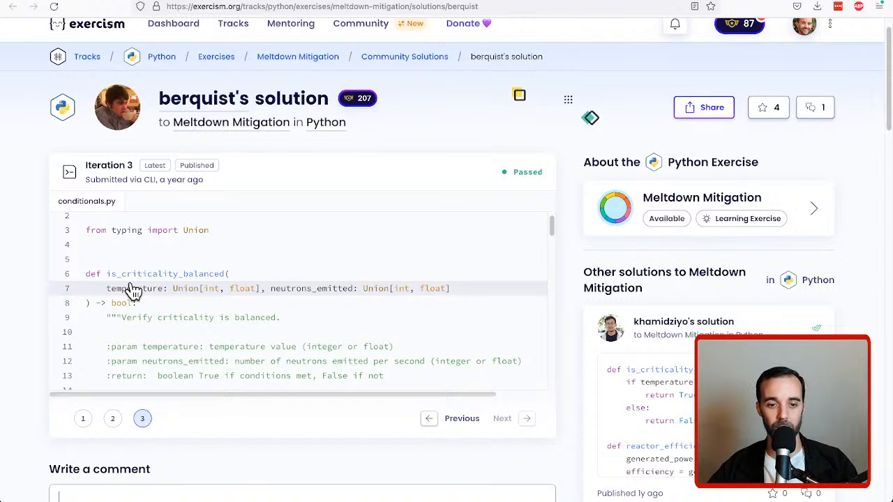
pyautogui.scroll(-3)
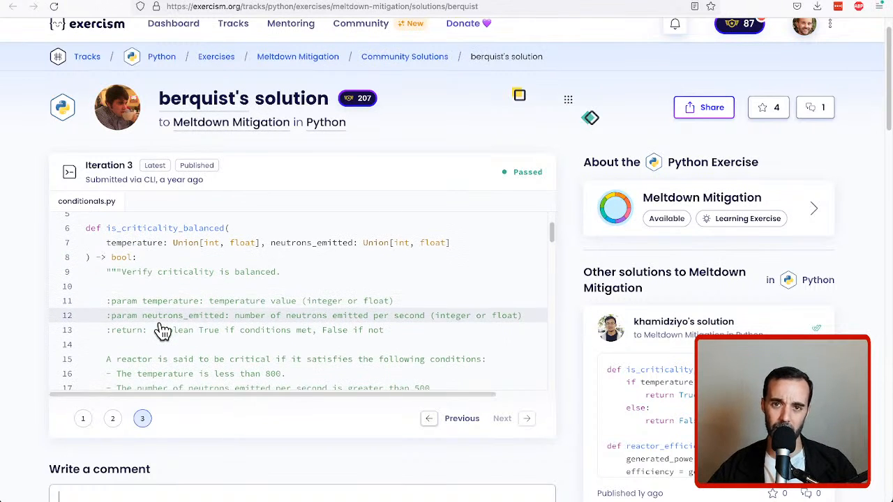
pyautogui.scroll(-3)
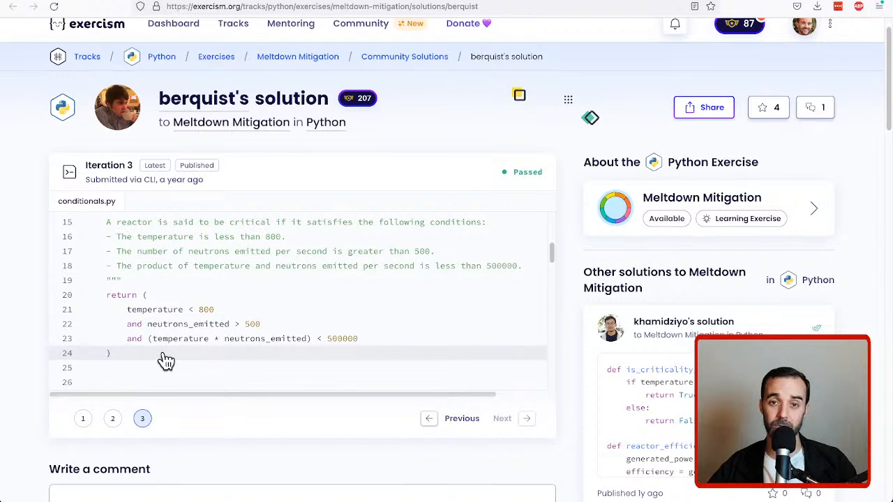
pyautogui.moveTo(288, 360)
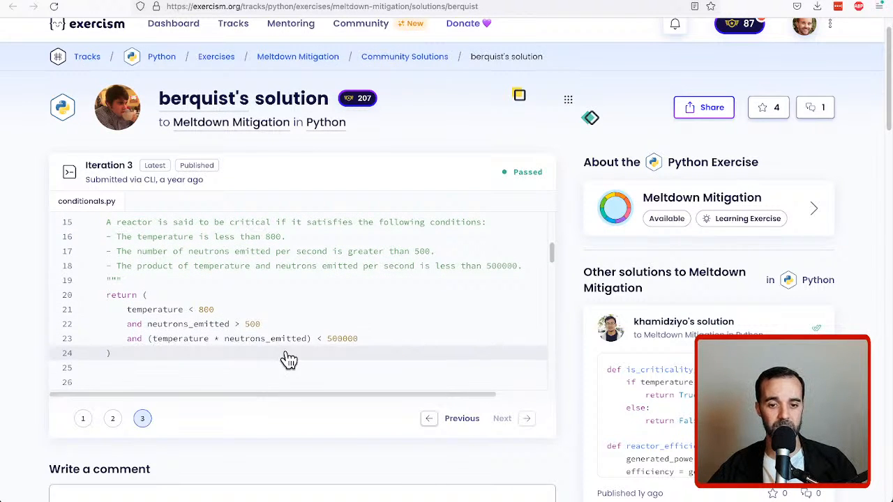
pyautogui.moveTo(180, 372)
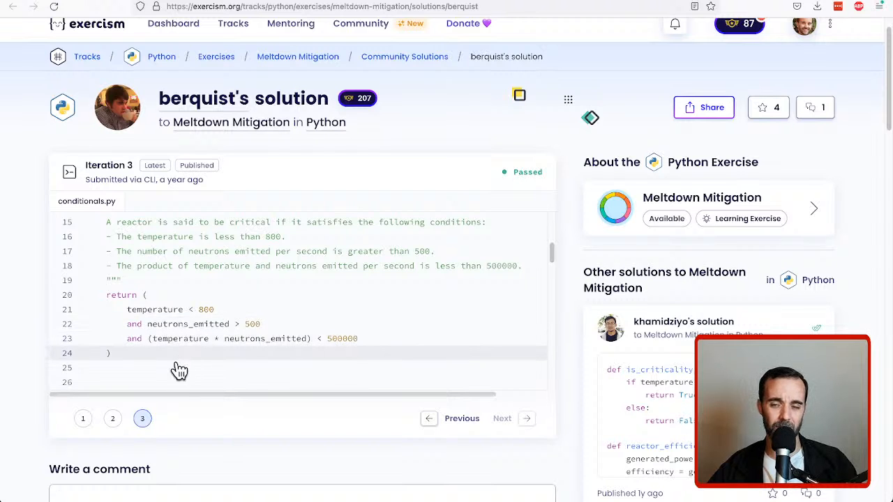
pyautogui.moveTo(198, 347)
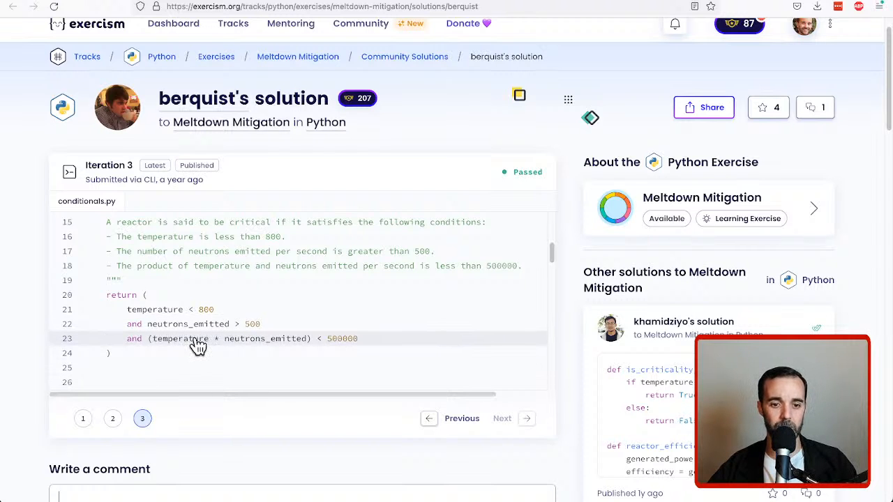
pyautogui.scroll(-3)
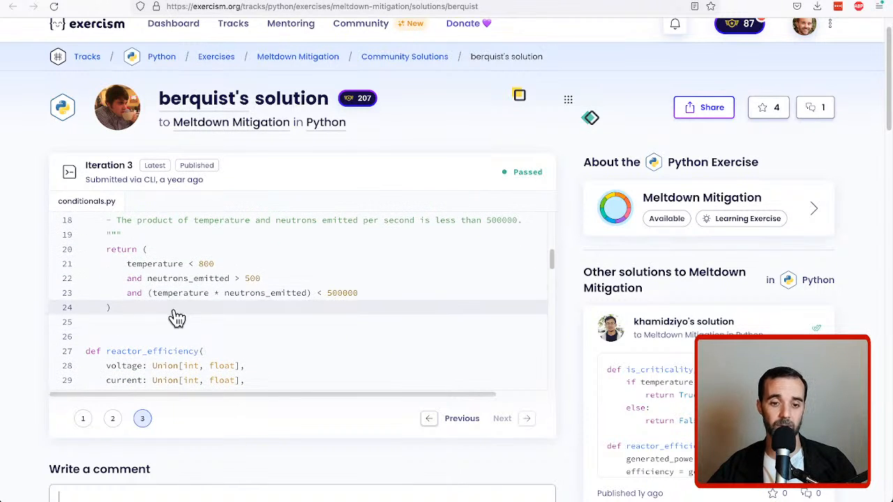
pyautogui.scroll(-3)
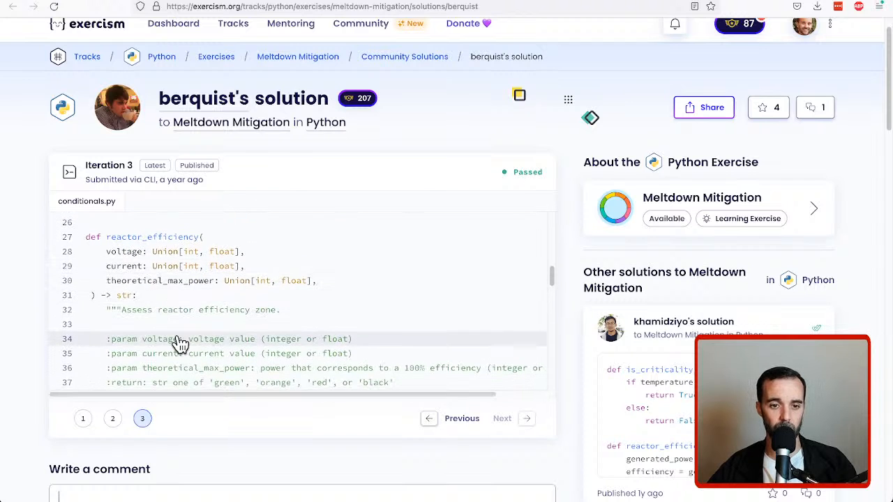
pyautogui.scroll(-3)
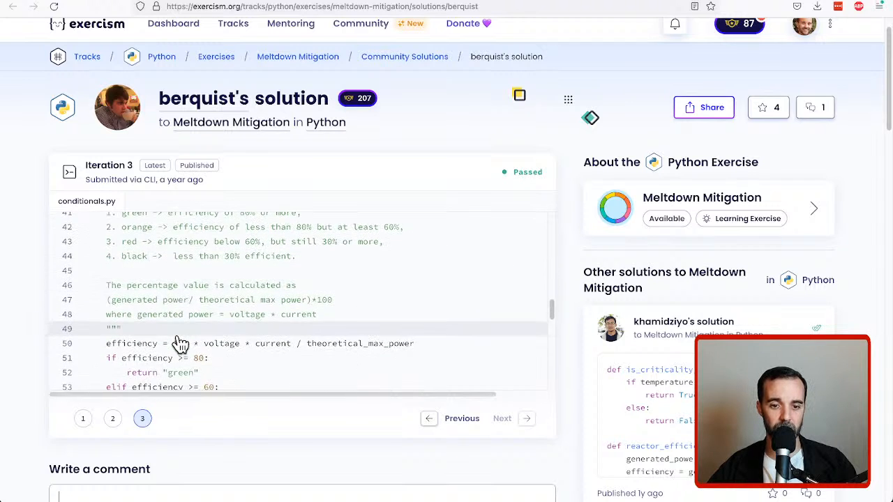
pyautogui.scroll(-3)
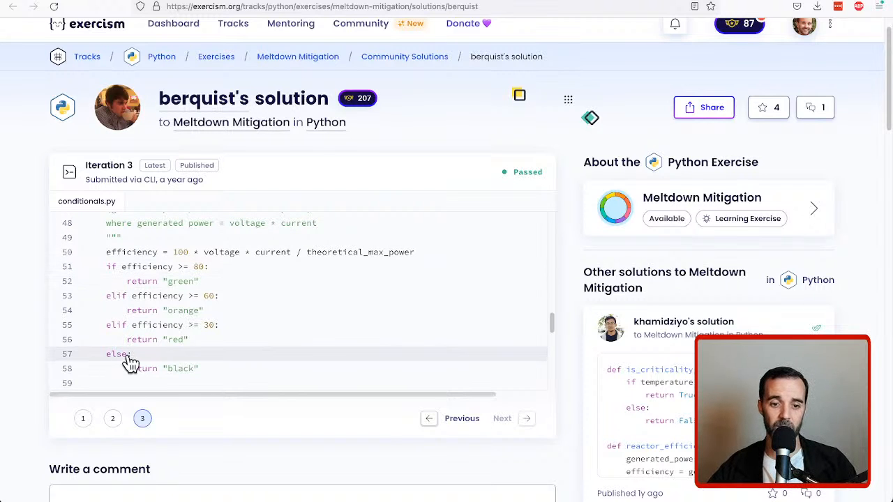
pyautogui.moveTo(100, 368)
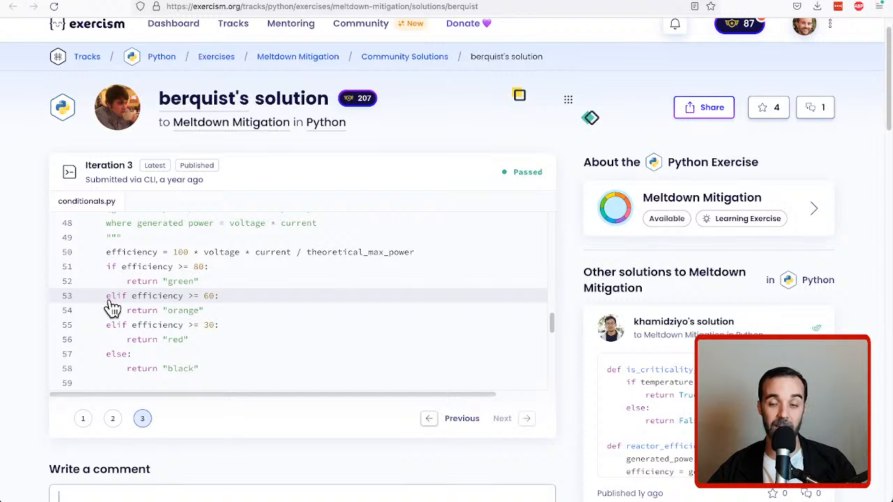
pyautogui.moveTo(134, 310)
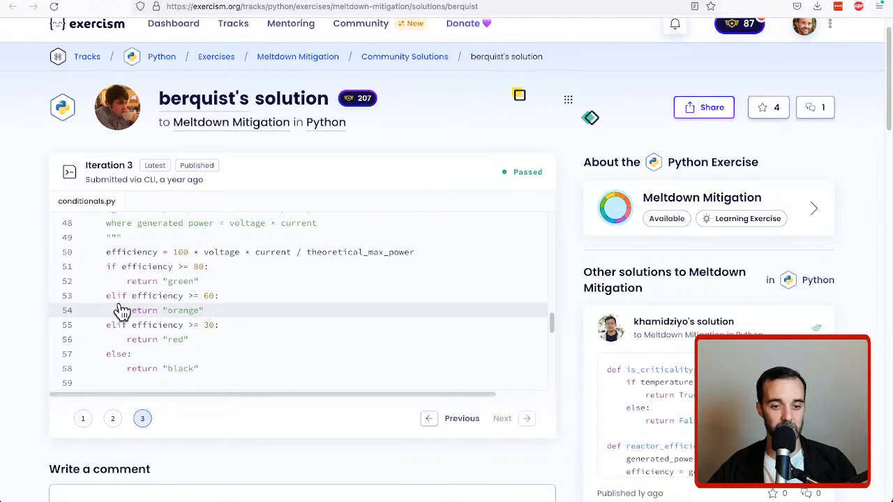
pyautogui.scroll(-3)
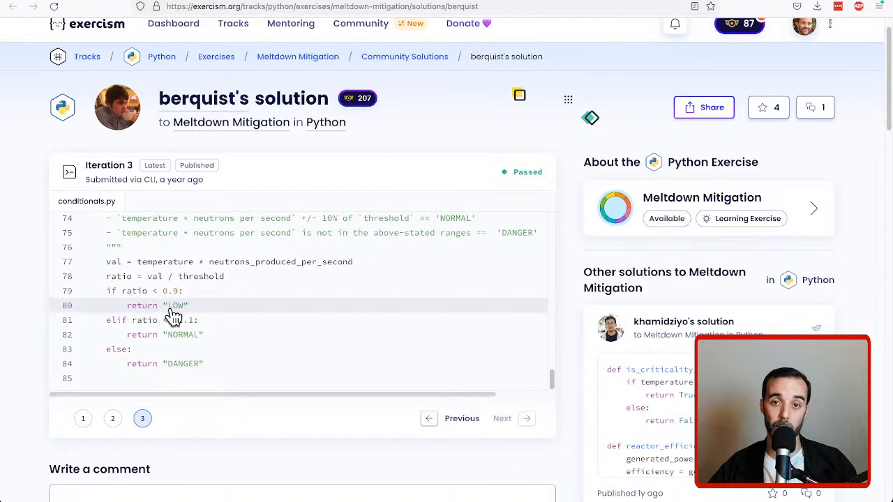
pyautogui.moveTo(281, 293)
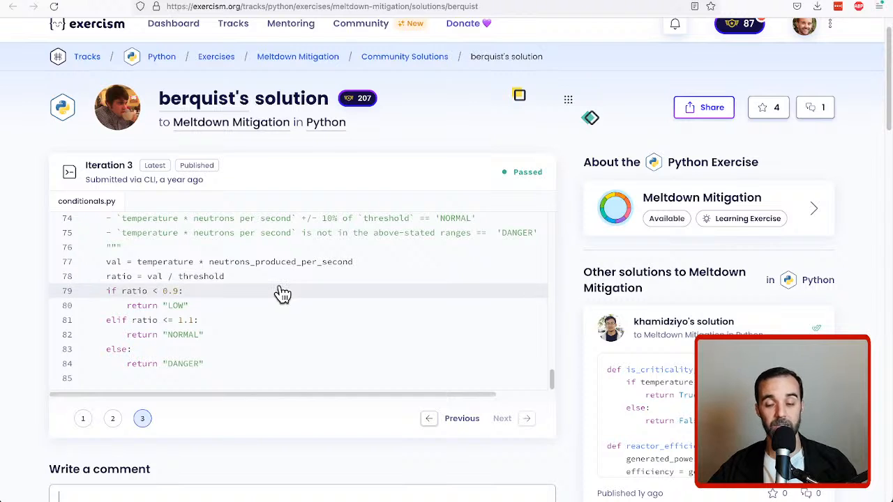
pyautogui.moveTo(318, 280)
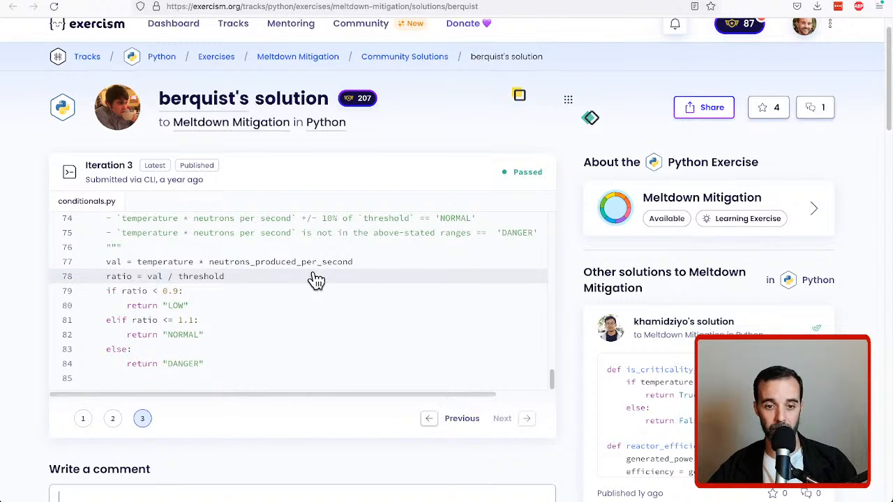
pyautogui.moveTo(168, 306)
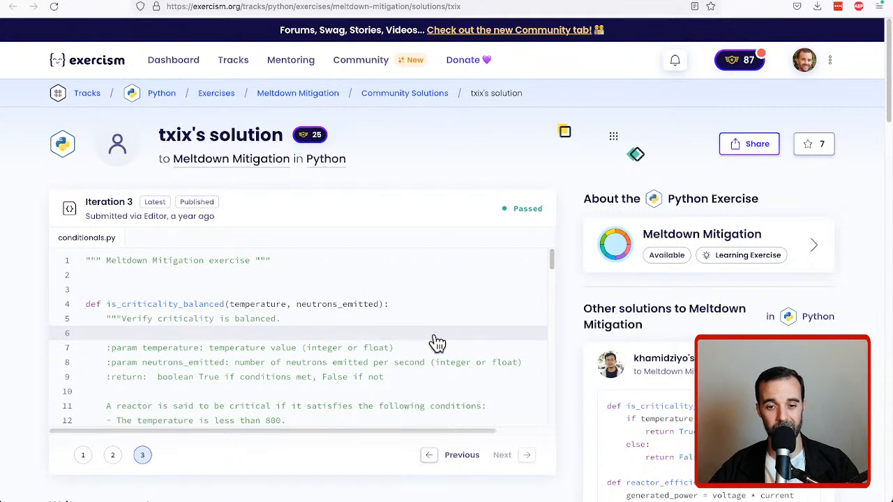
# Step: Scroll txix's solution from is_criticality_balanced into its if-only efficiency bands
pyautogui.scroll(-3)
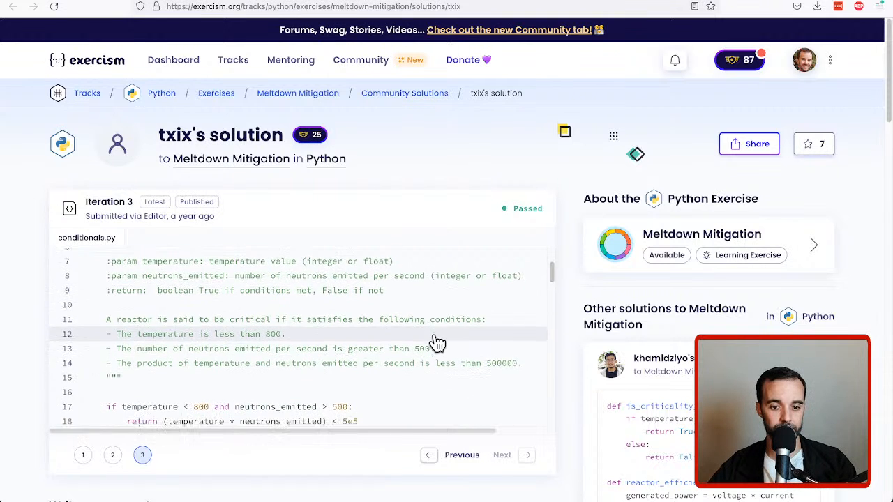
pyautogui.scroll(-3)
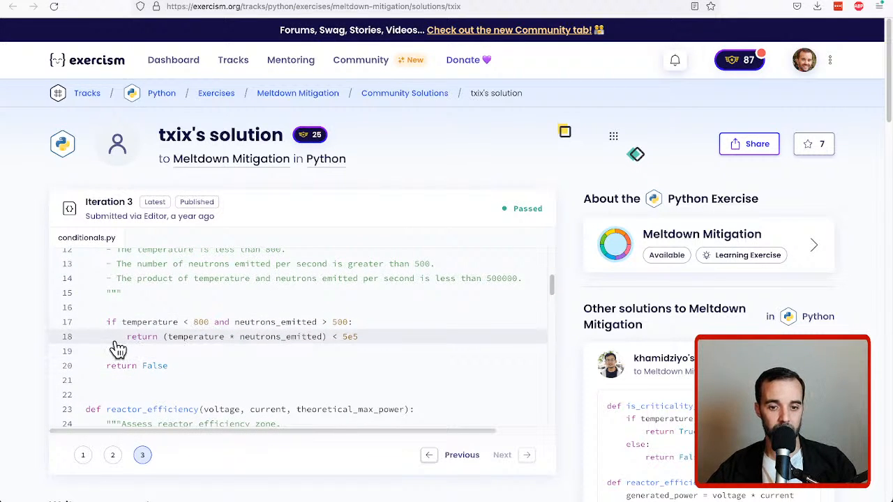
pyautogui.moveTo(166, 346)
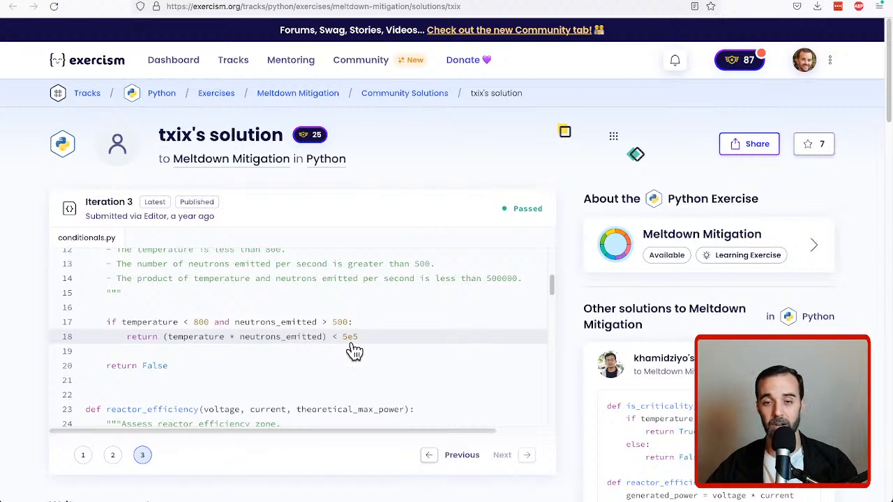
pyautogui.moveTo(204, 352)
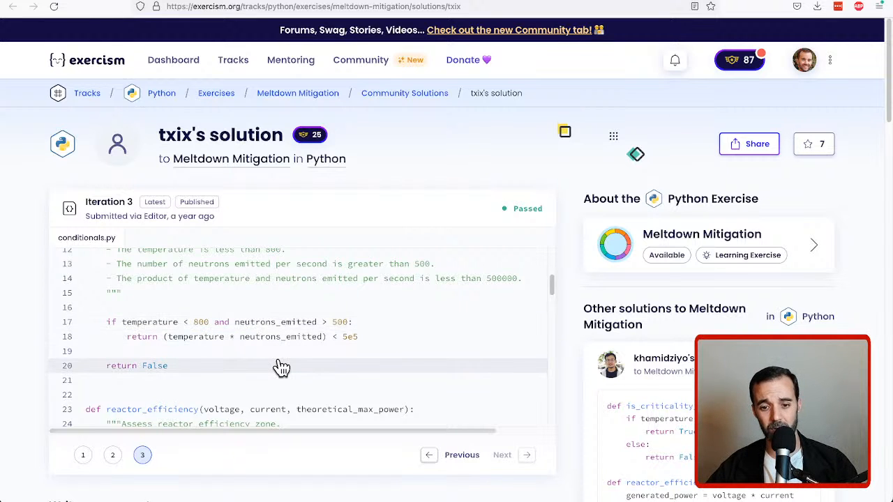
pyautogui.moveTo(260, 396)
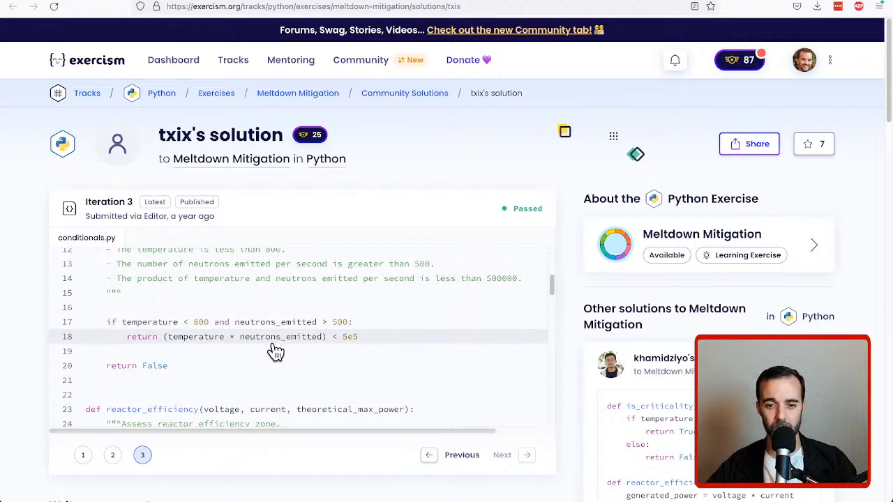
pyautogui.moveTo(123, 328)
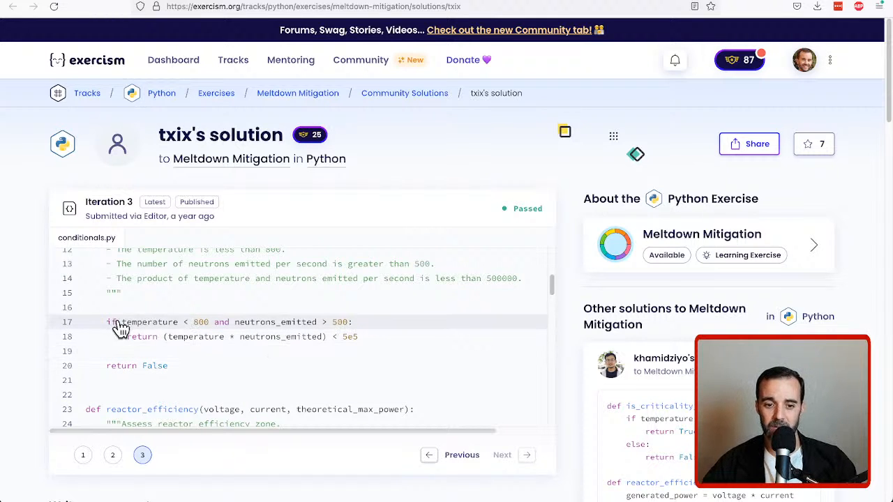
pyautogui.moveTo(134, 351)
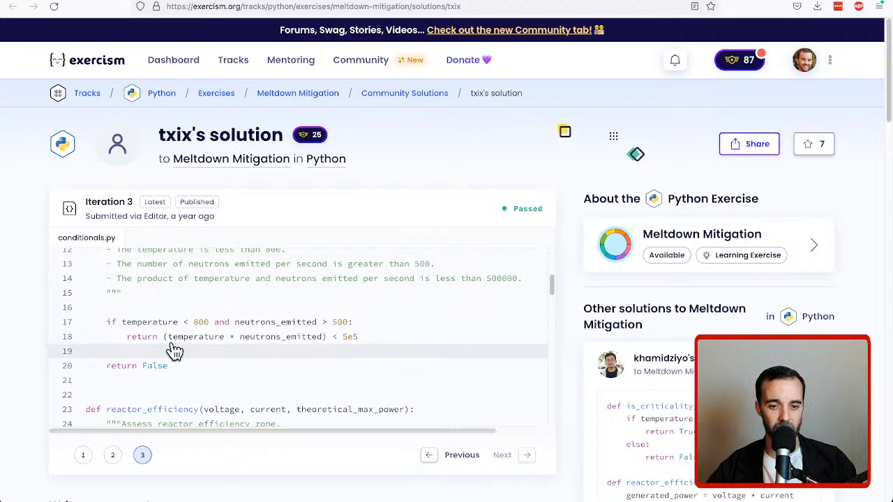
pyautogui.moveTo(173, 355)
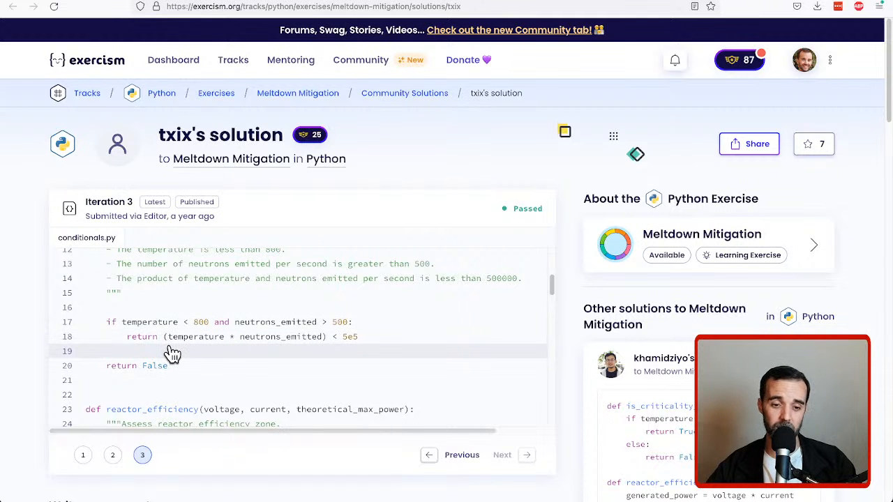
pyautogui.scroll(-3)
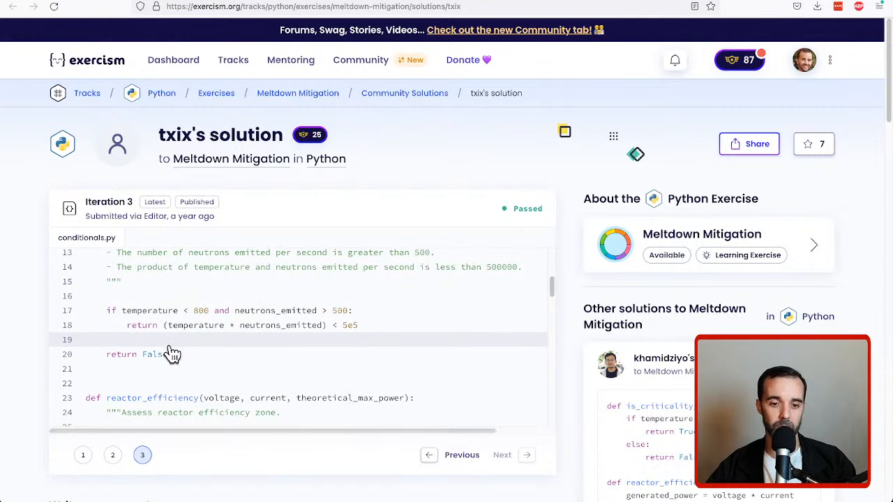
pyautogui.scroll(-3)
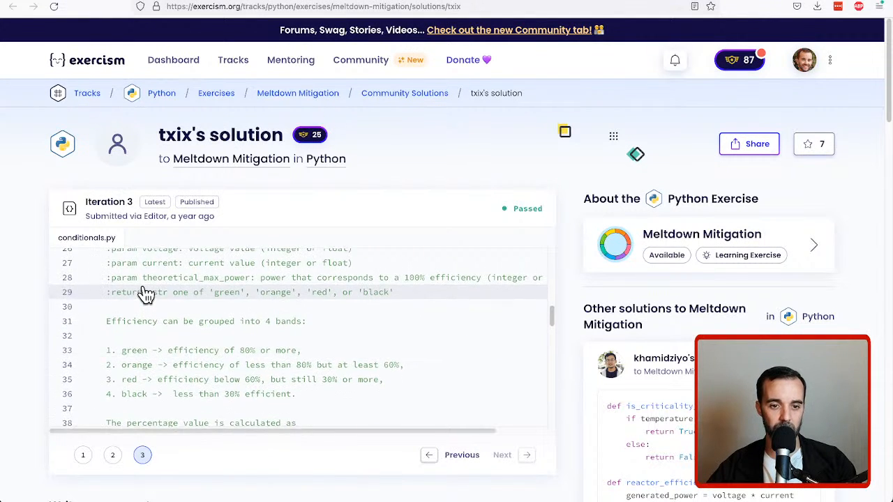
# Step: Continue through txix's threshold-based fail_safe to the end of the file
pyautogui.scroll(-3)
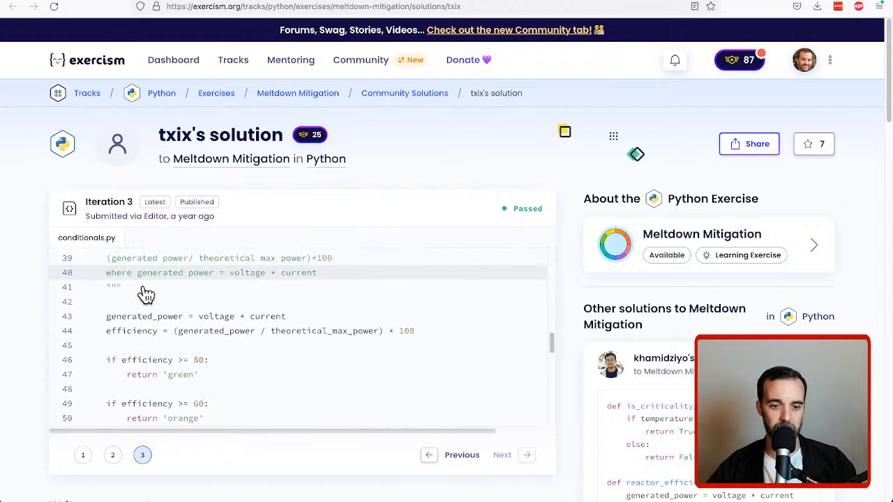
pyautogui.scroll(-3)
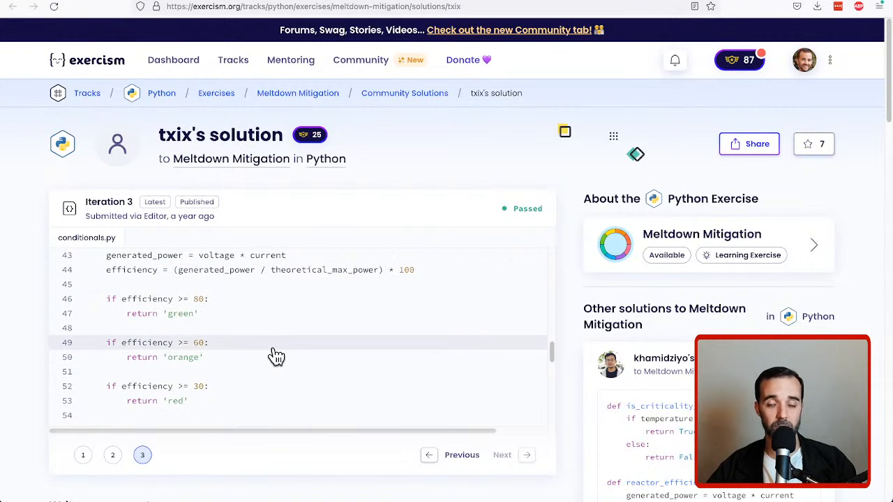
pyautogui.scroll(-3)
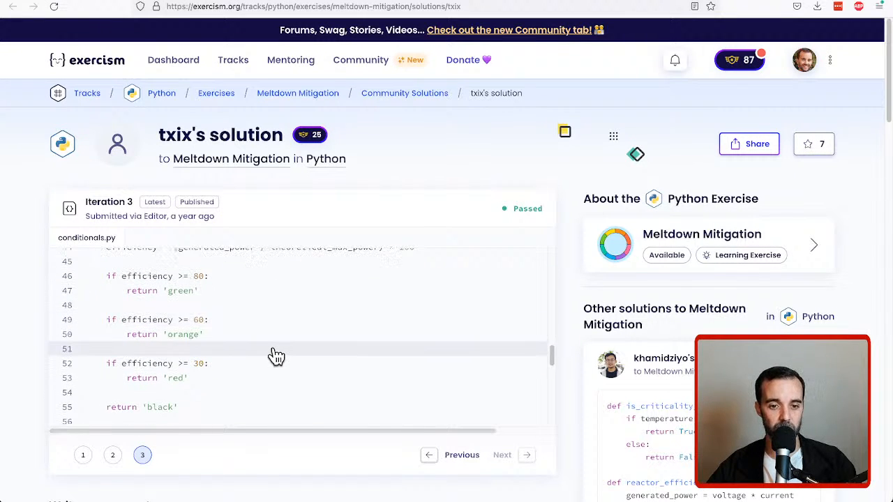
pyautogui.scroll(-3)
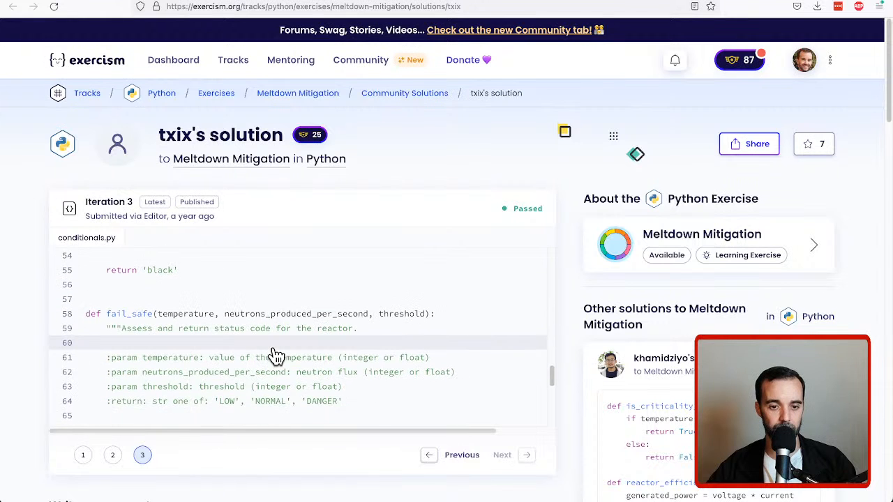
pyautogui.scroll(-3)
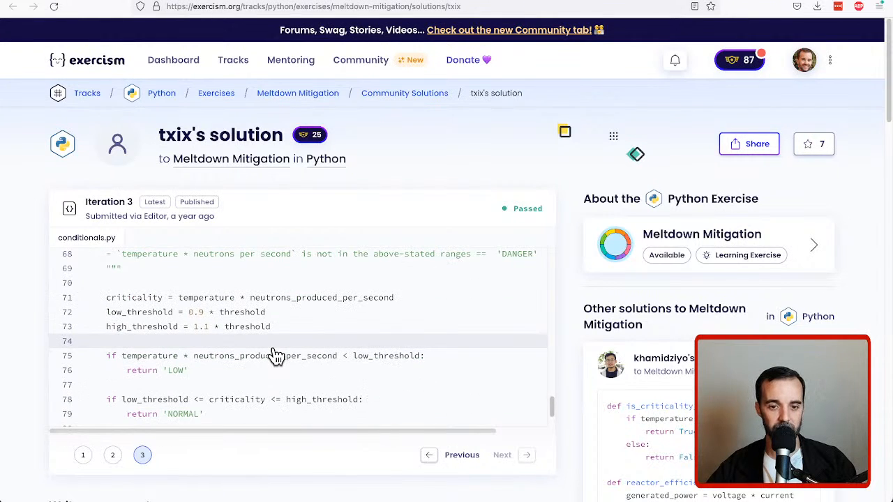
pyautogui.scroll(-3)
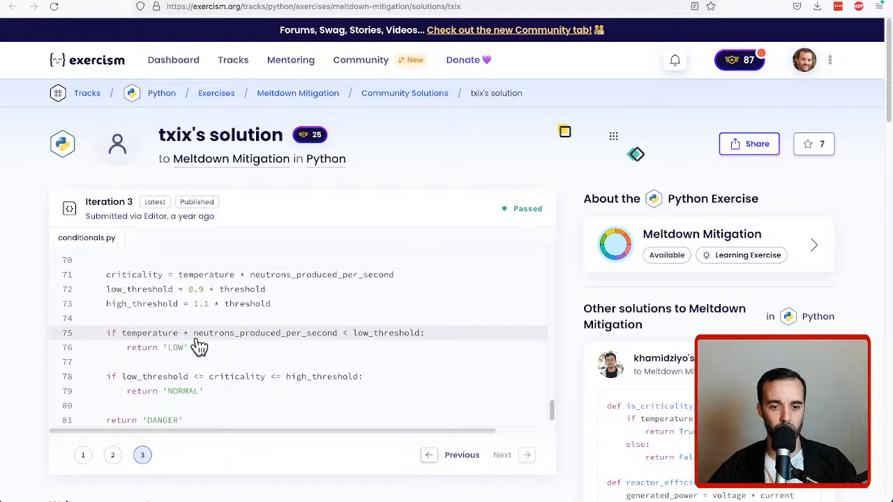
pyautogui.moveTo(258, 357)
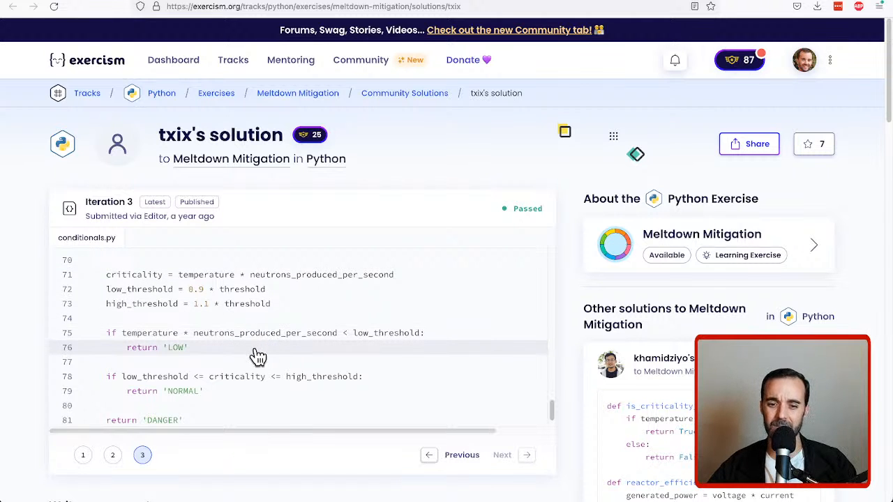
pyautogui.scroll(-3)
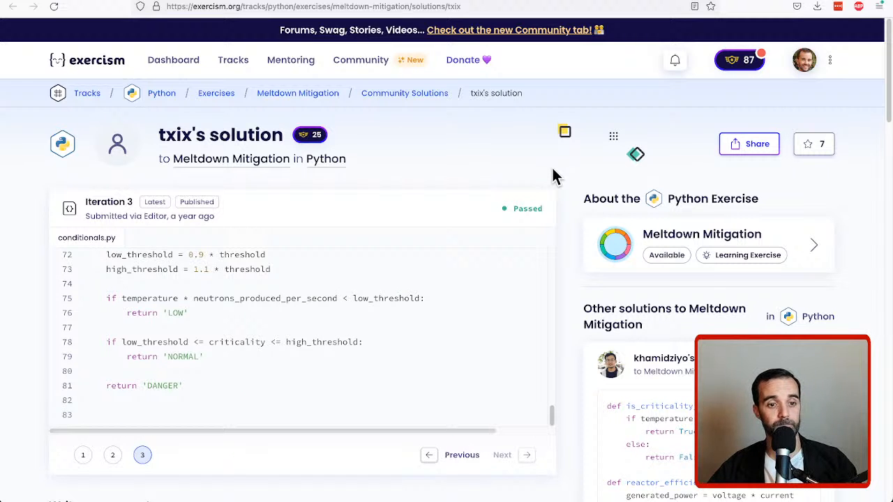